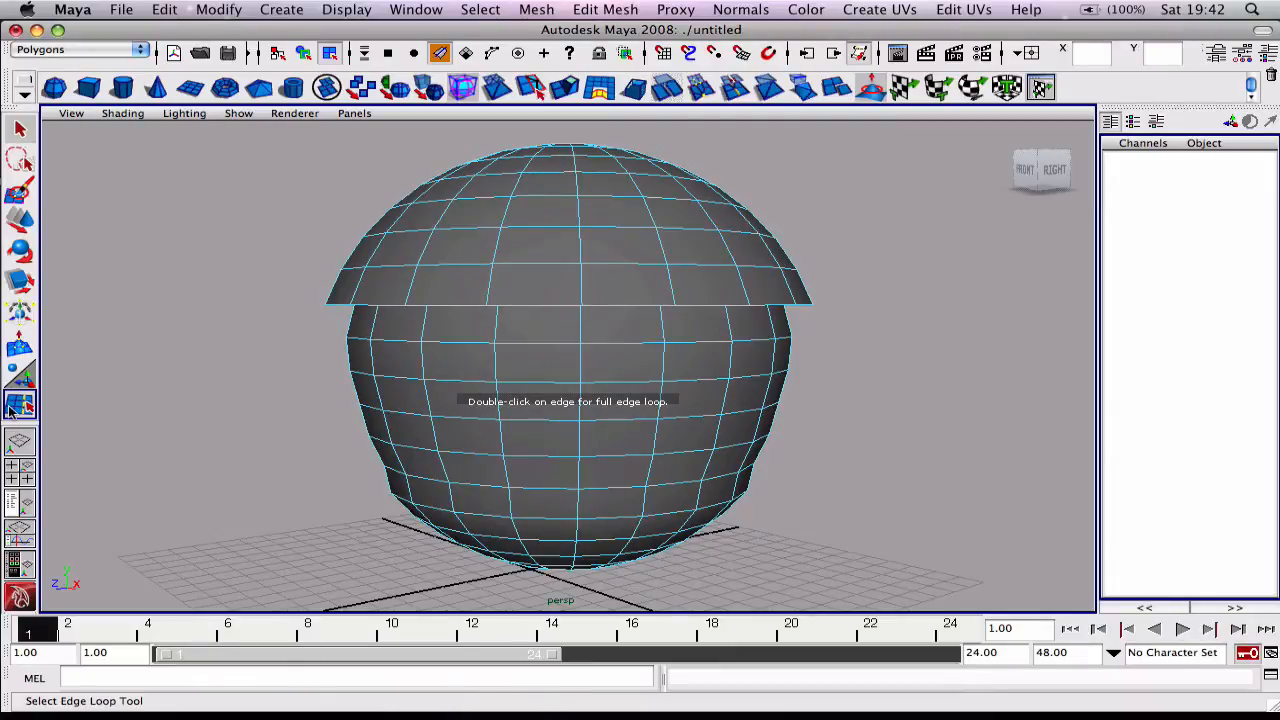
{"action": "mouse_move", "coordinate": [20, 404]}
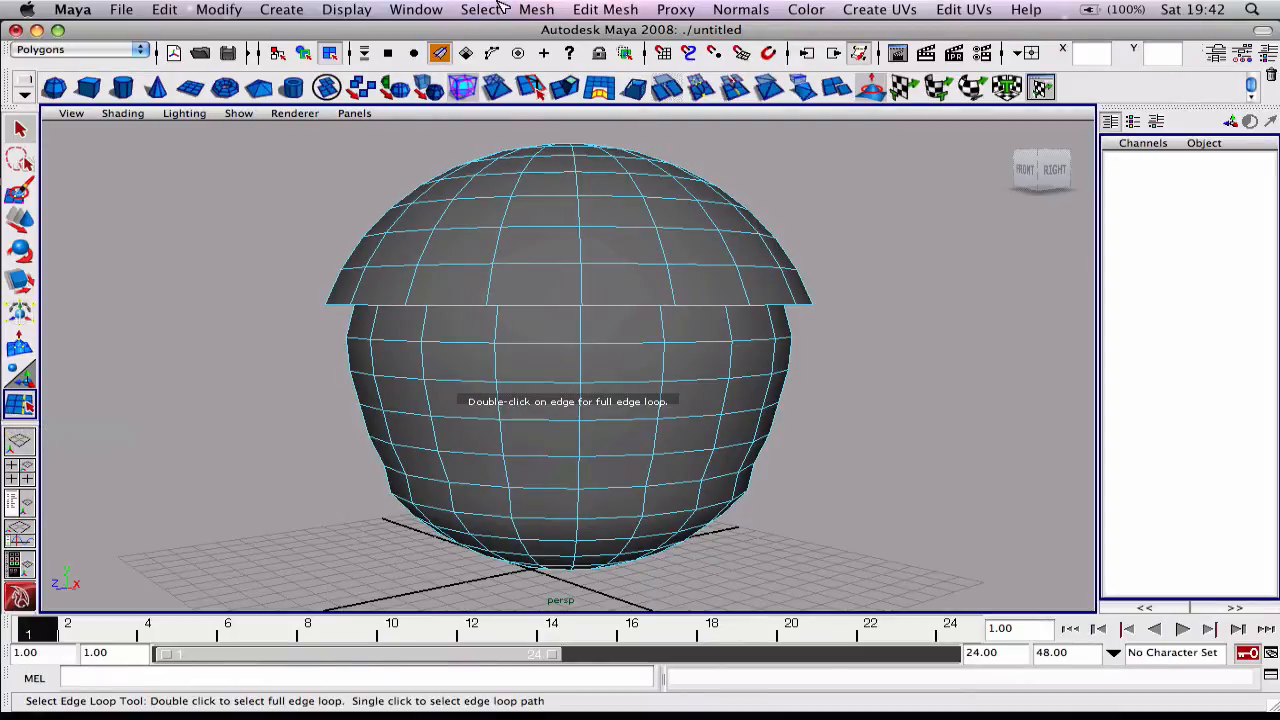
Activate the Edge Loop tool and pick a full loop on the sphere beneath the cap.
{"action": "left_click", "coordinate": [480, 8]}
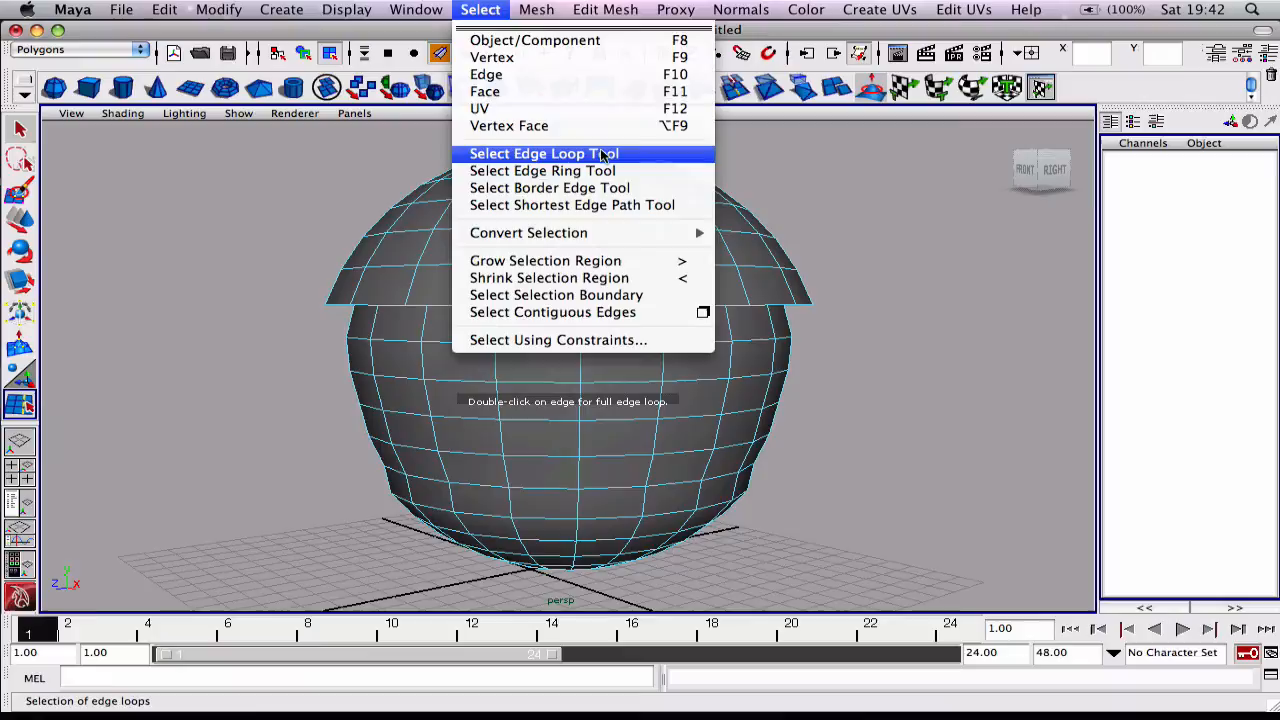
{"action": "mouse_move", "coordinate": [540, 160]}
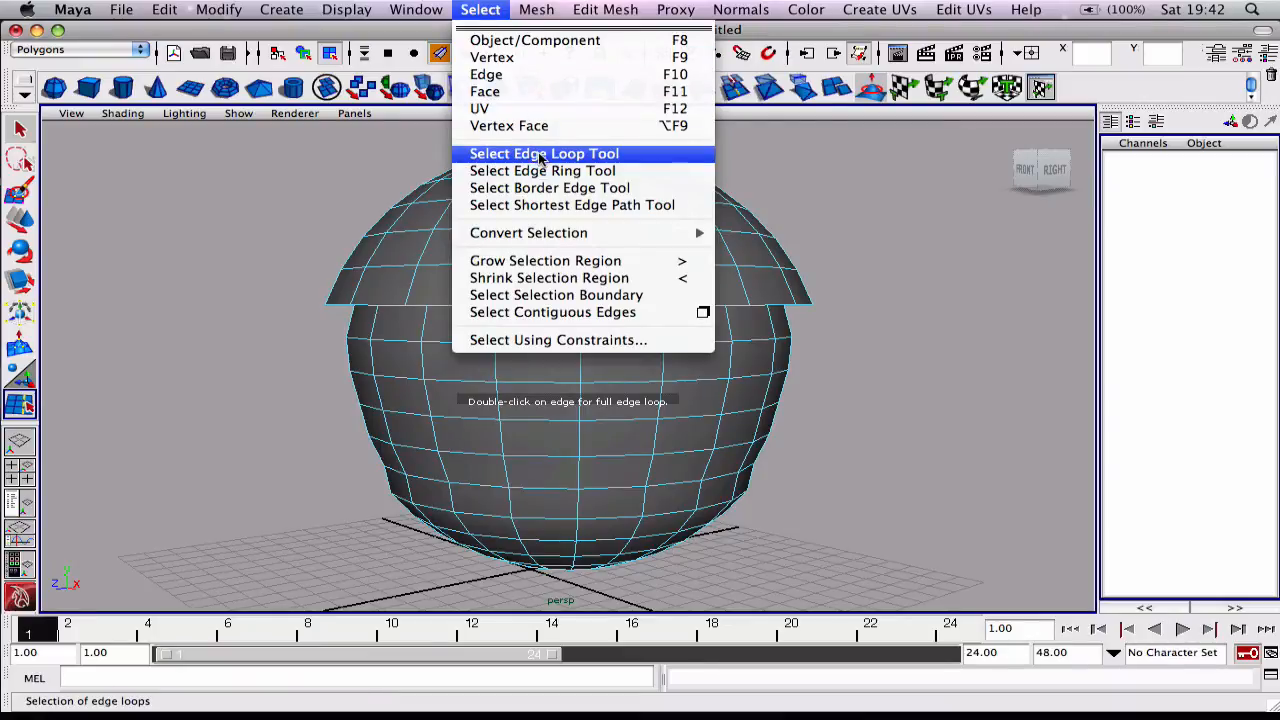
{"action": "left_click", "coordinate": [544, 152]}
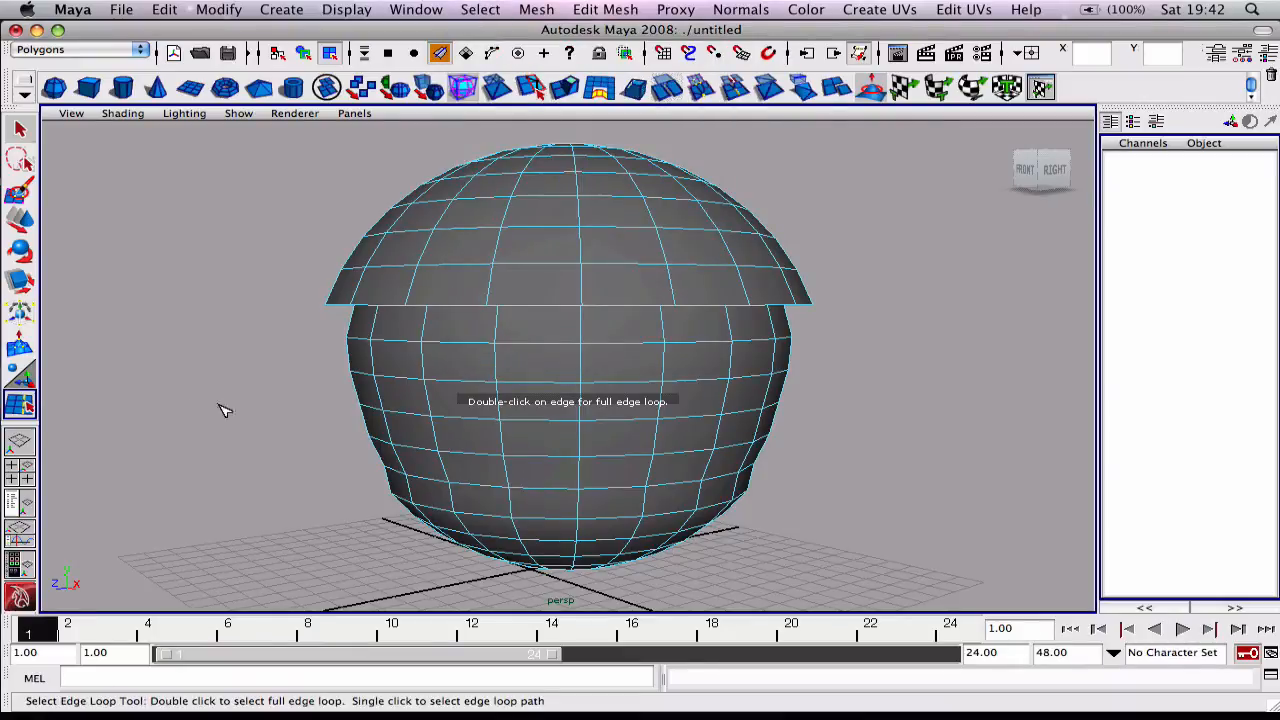
{"action": "mouse_move", "coordinate": [548, 522]}
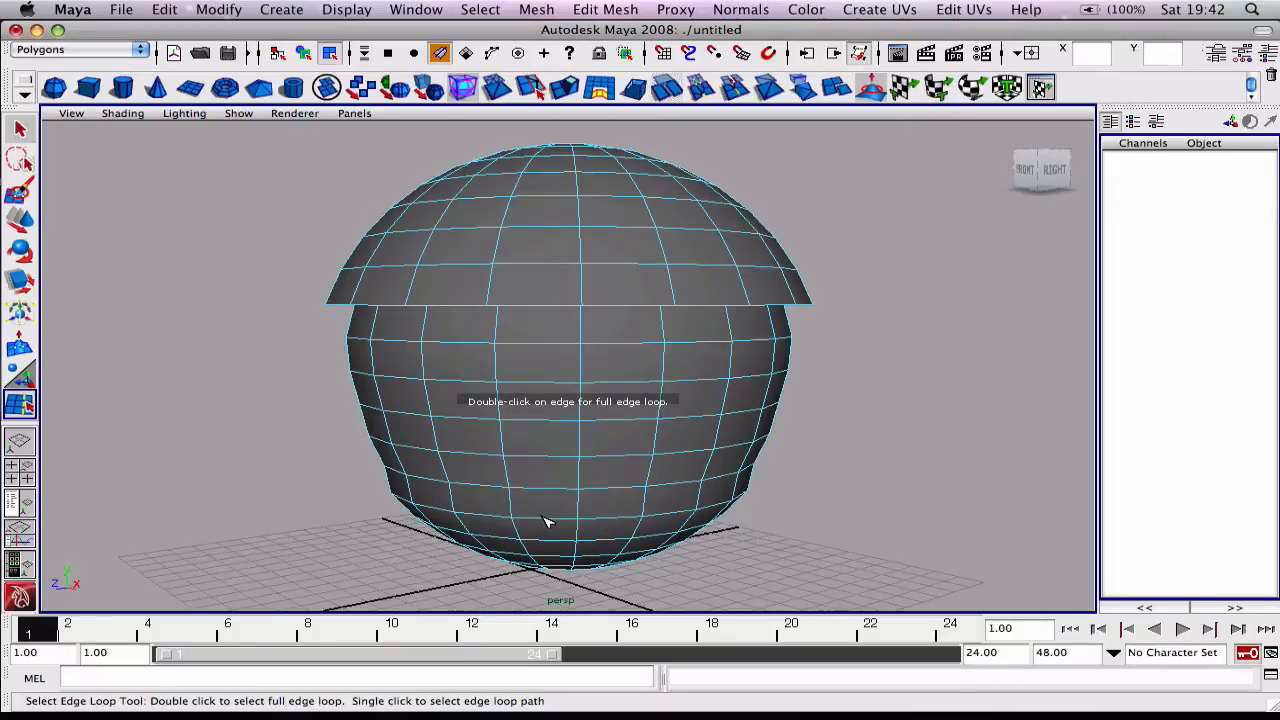
{"action": "double_click", "coordinate": [550, 520]}
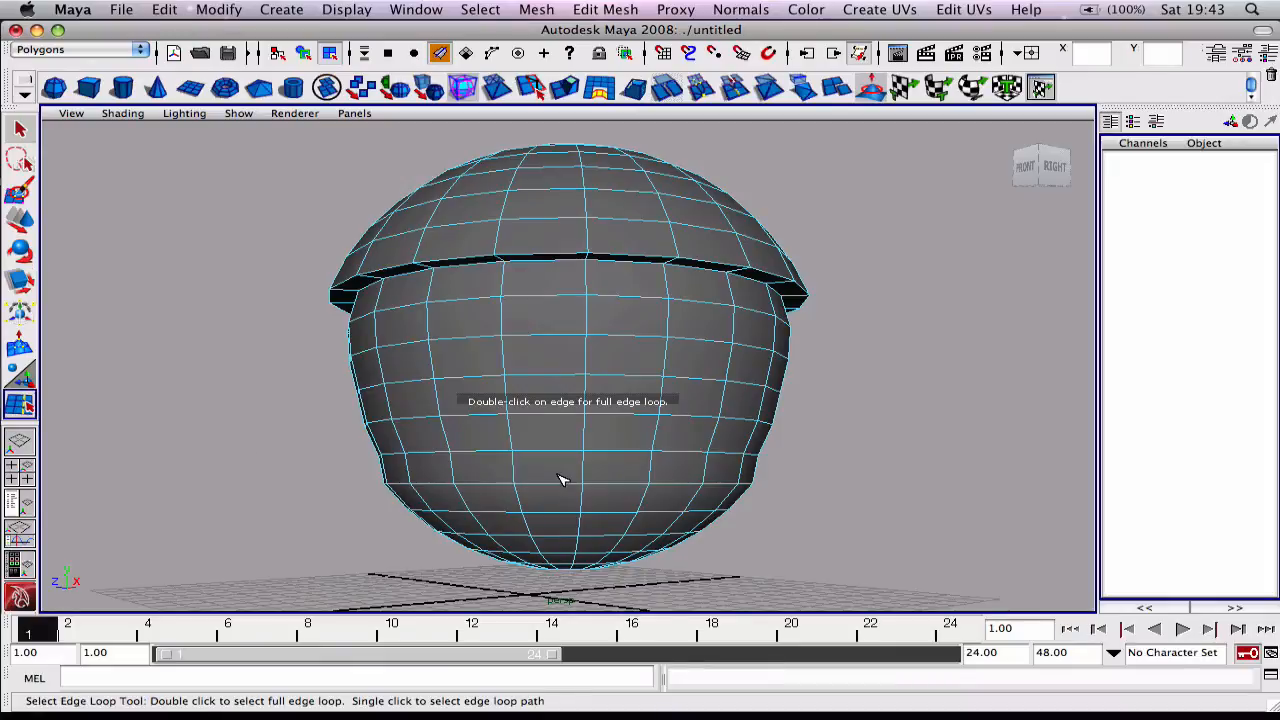
Pick an edge loop on the lower body and scale it to form the groove.
{"action": "left_click", "coordinate": [568, 482]}
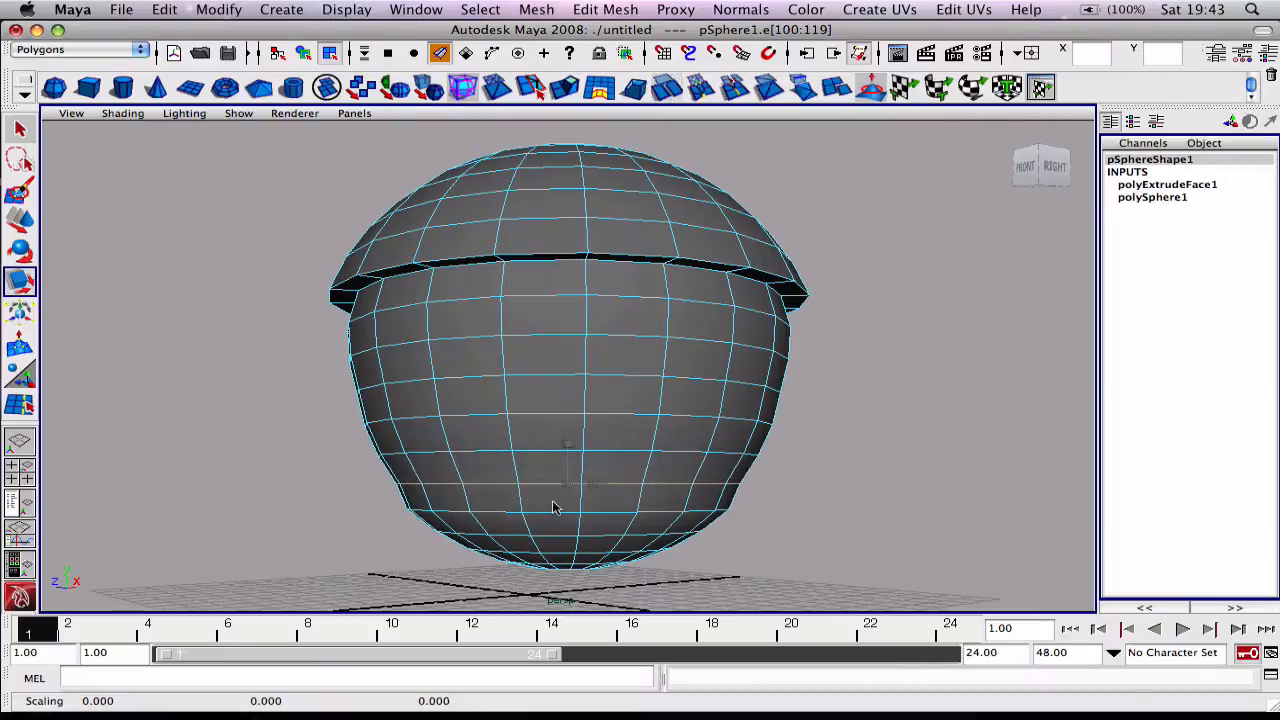
{"action": "left_click", "coordinate": [480, 8]}
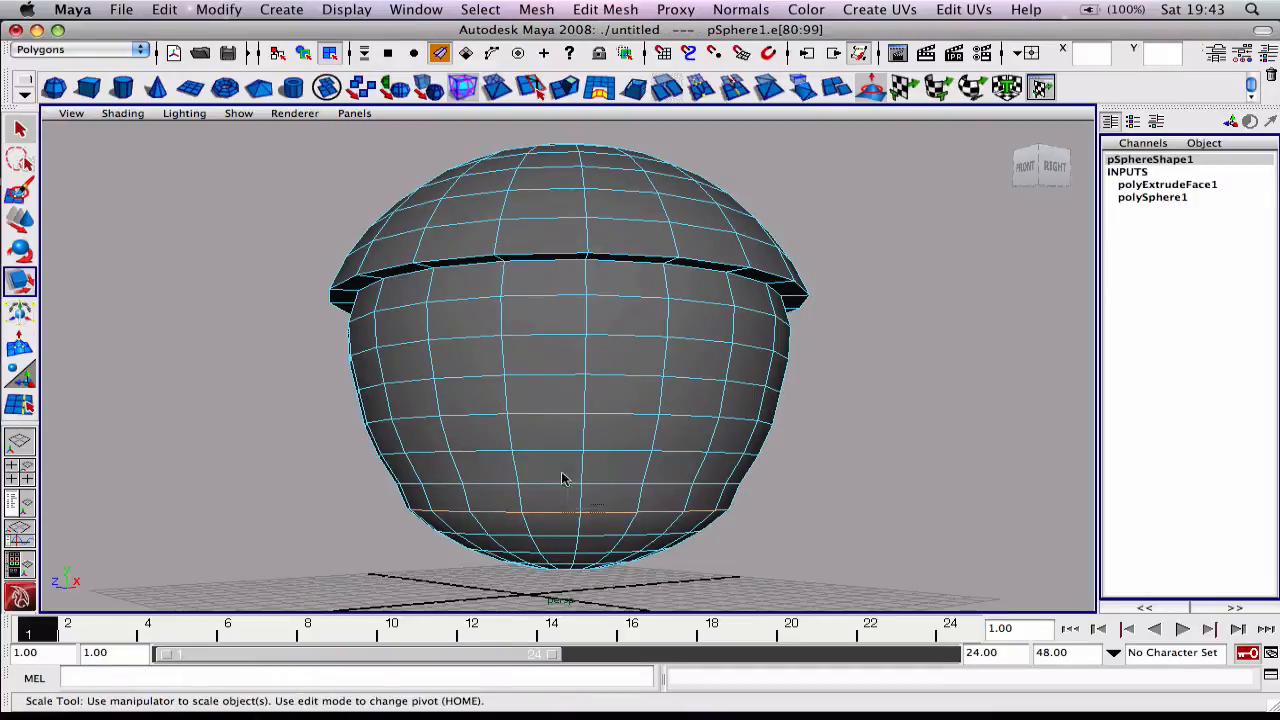
{"action": "left_click_drag", "start_coordinate": [560, 478], "coordinate": [548, 516]}
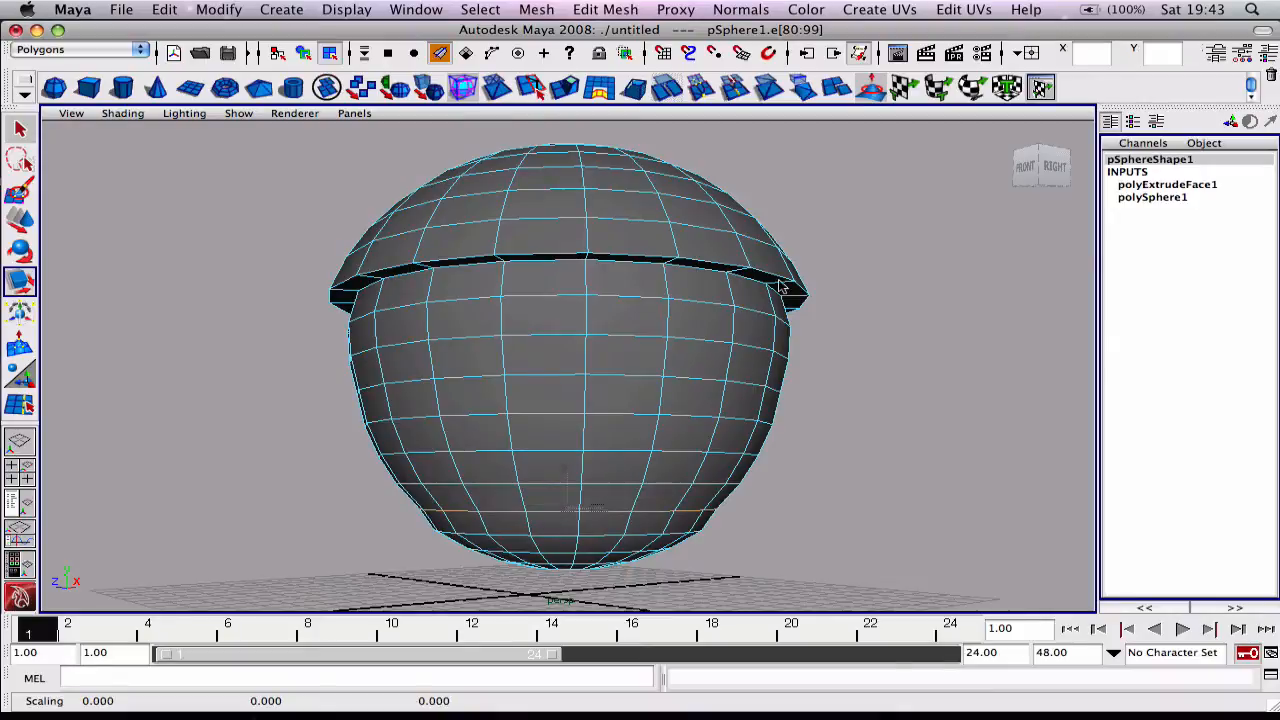
Switch to edge selection and frame the whole model to pick the body edges below the cap.
{"action": "left_click", "coordinate": [480, 8]}
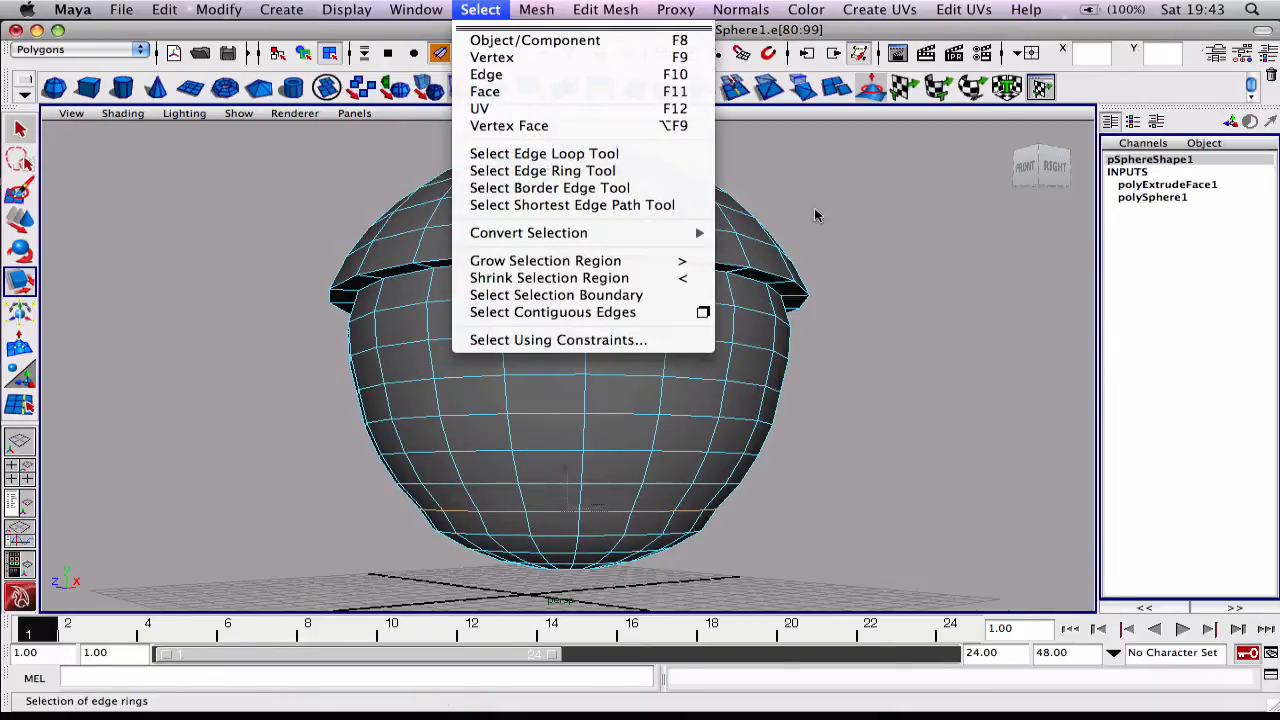
{"action": "mouse_move", "coordinate": [486, 74]}
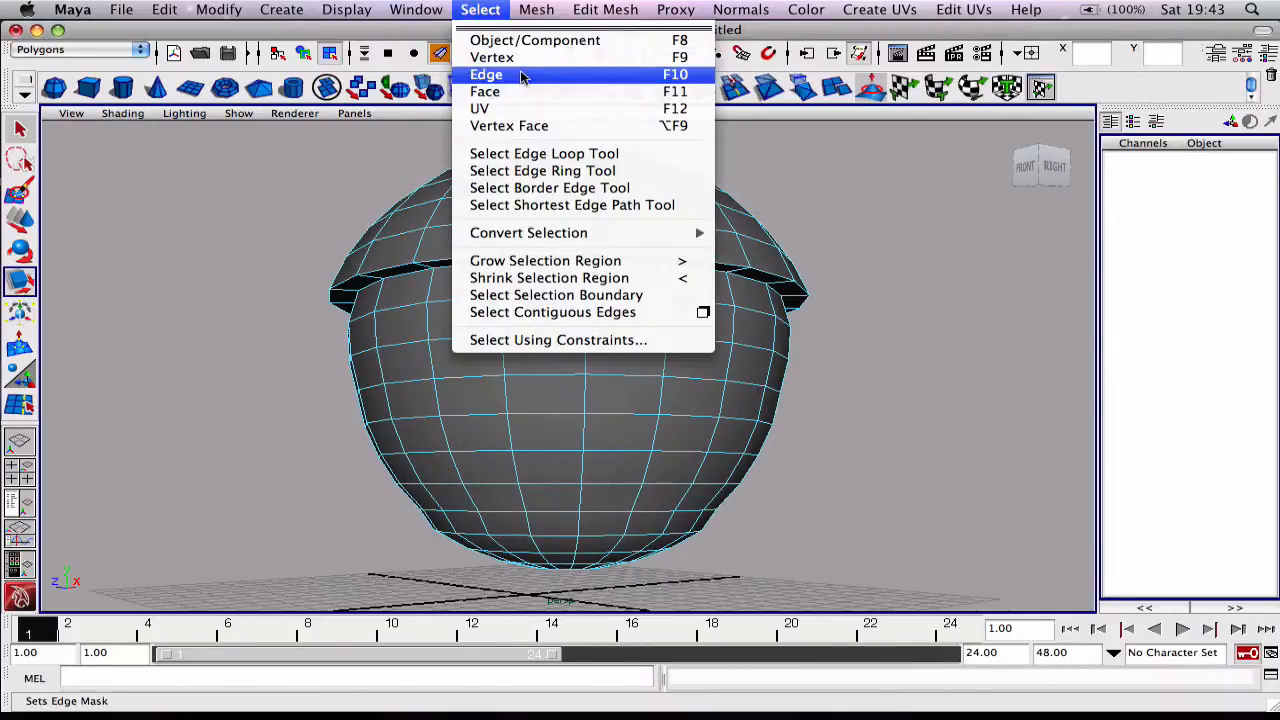
{"action": "left_click", "coordinate": [544, 152]}
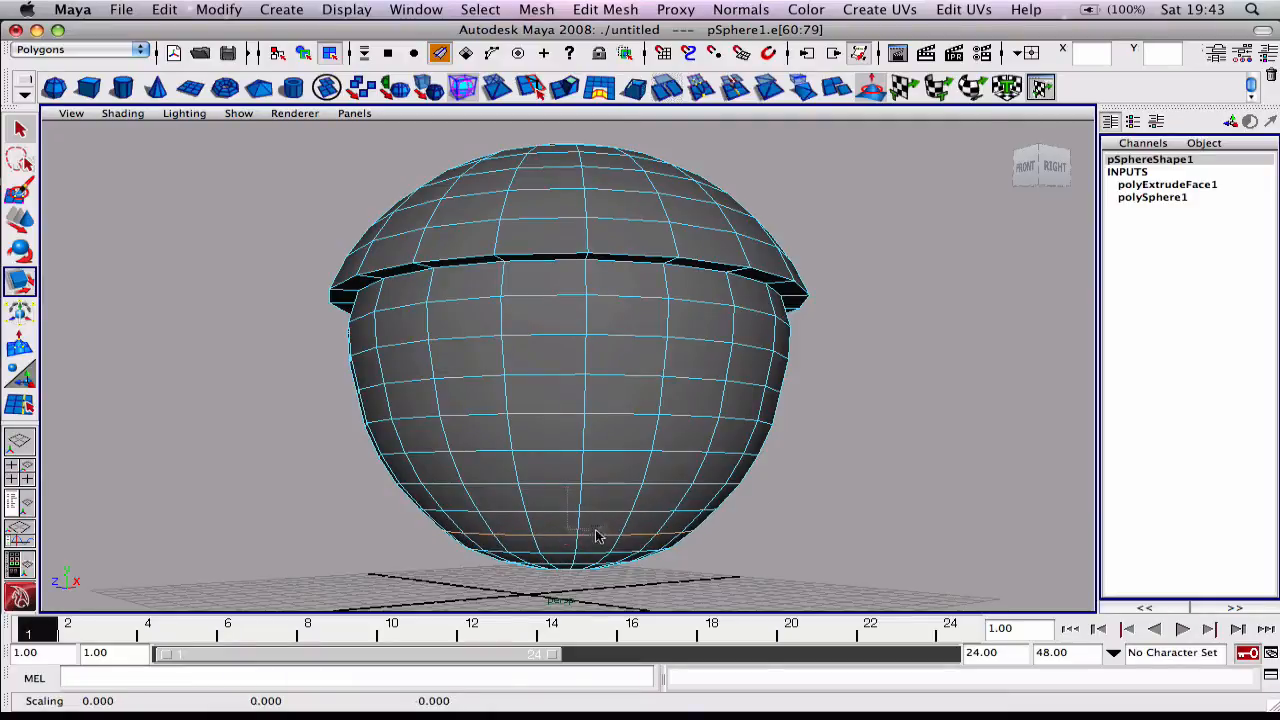
{"action": "left_click_drag", "start_coordinate": [600, 400], "coordinate": [430, 476]}
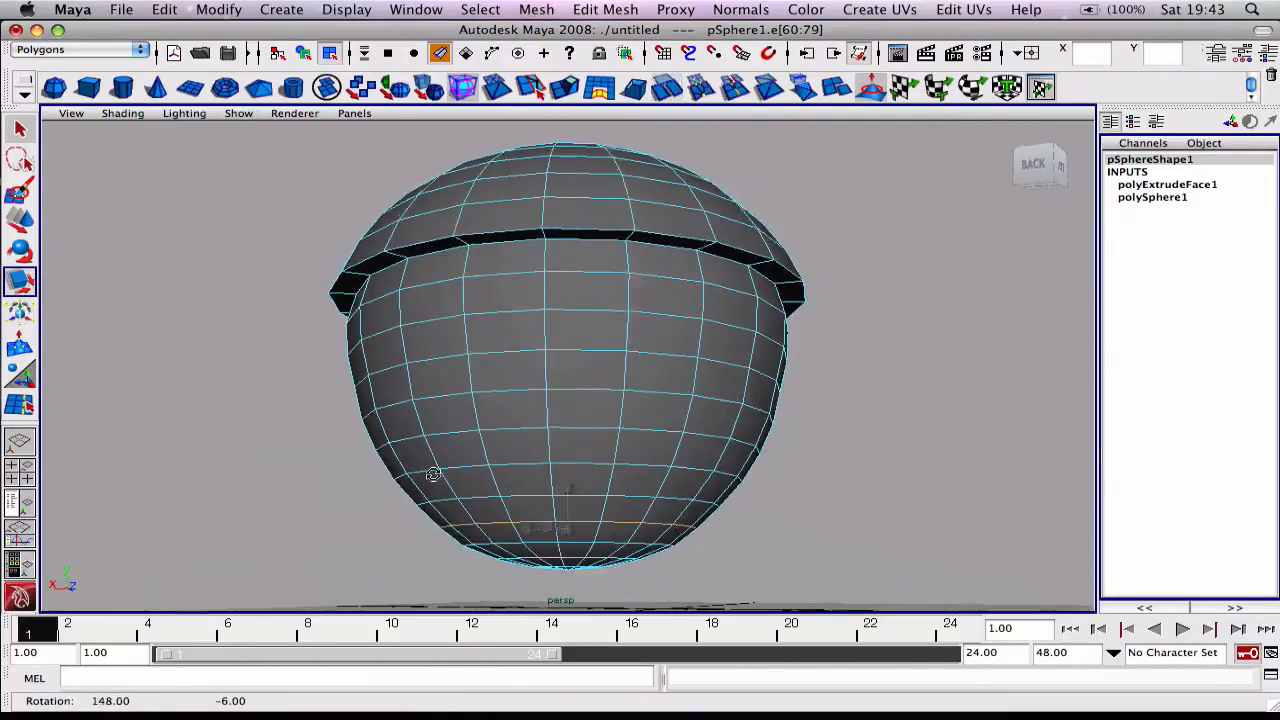
{"action": "left_click_drag", "start_coordinate": [432, 474], "coordinate": [616, 488]}
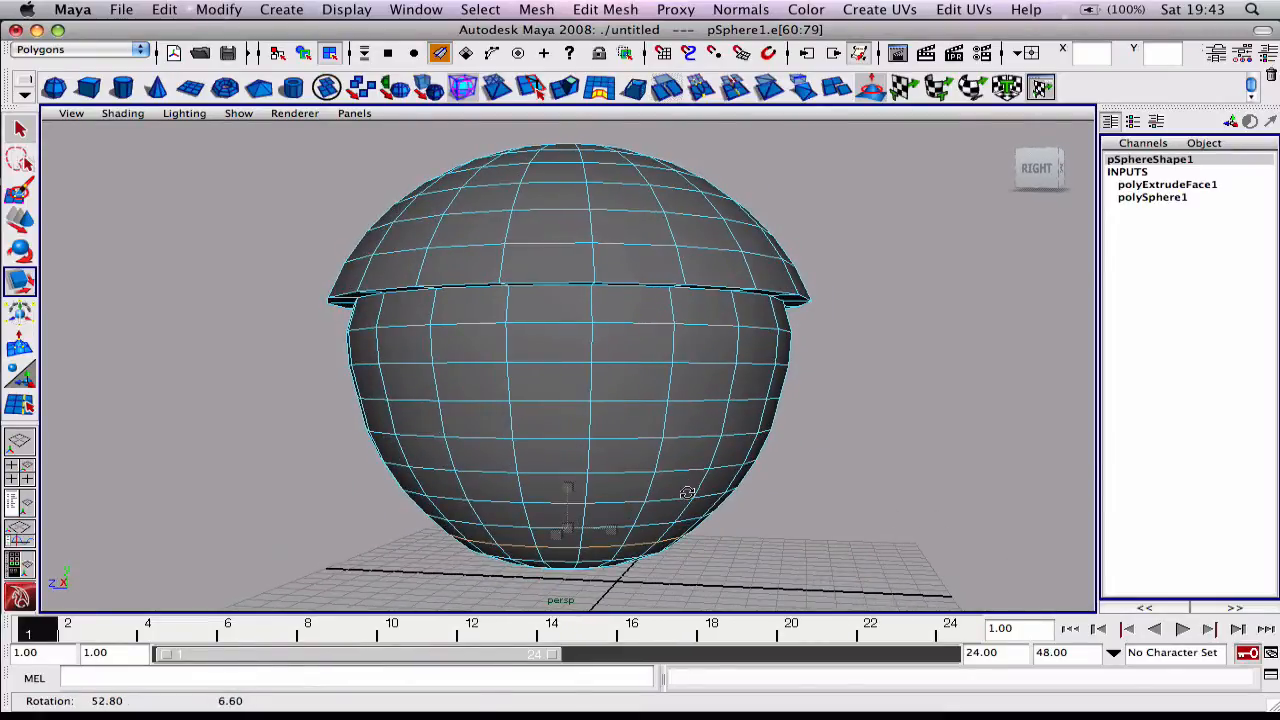
{"action": "left_click_drag", "start_coordinate": [688, 492], "coordinate": [800, 476]}
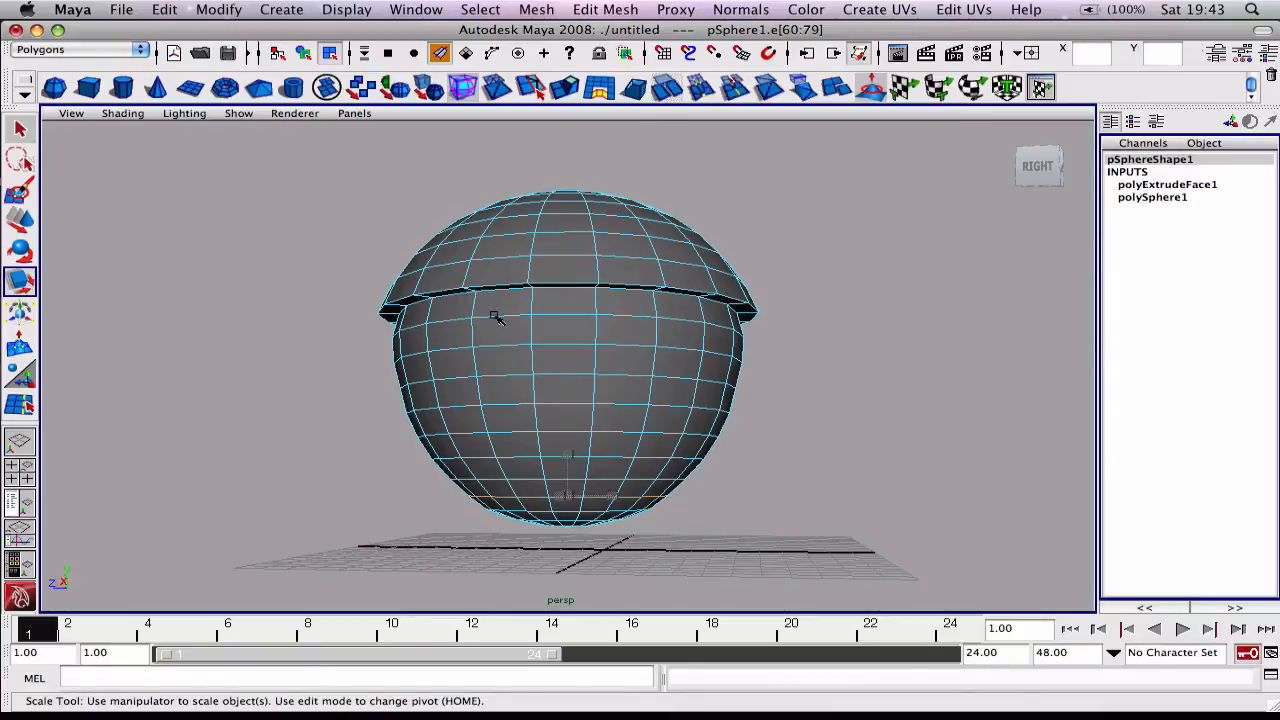
{"action": "mouse_move", "coordinate": [612, 420]}
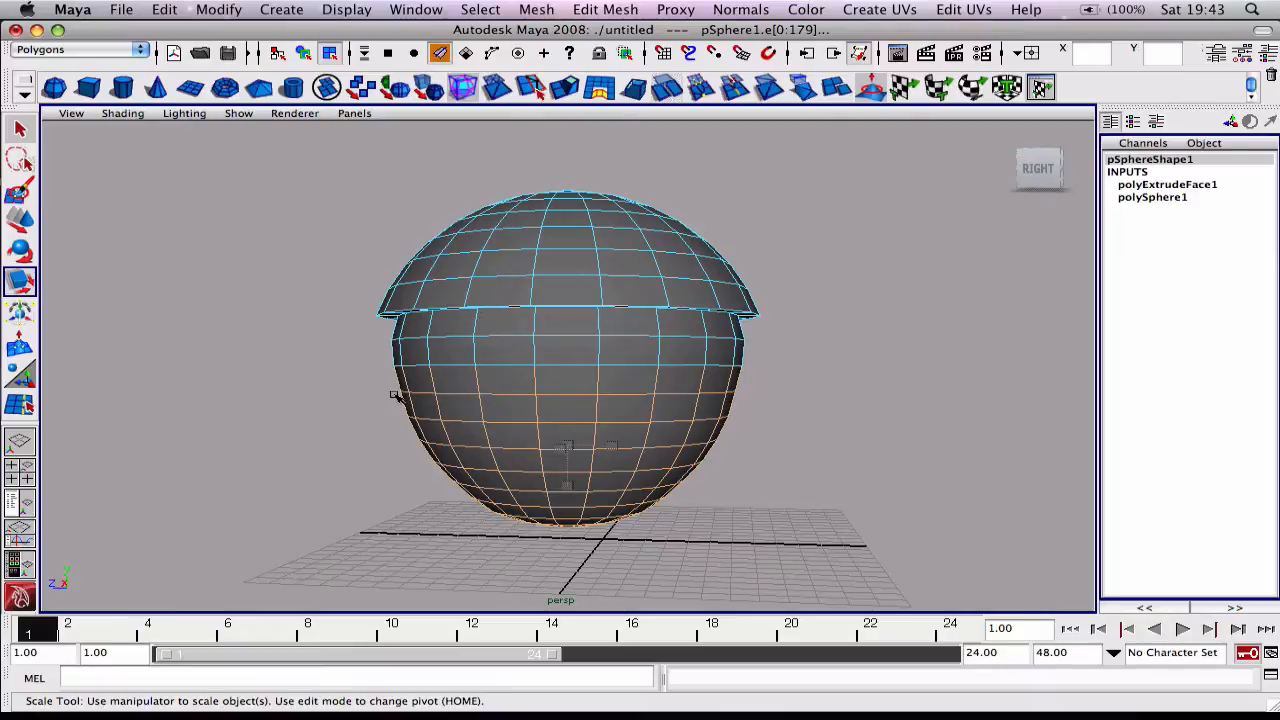
Clear the selection after tapering the body toward its base.
{"action": "left_click", "coordinate": [20, 220]}
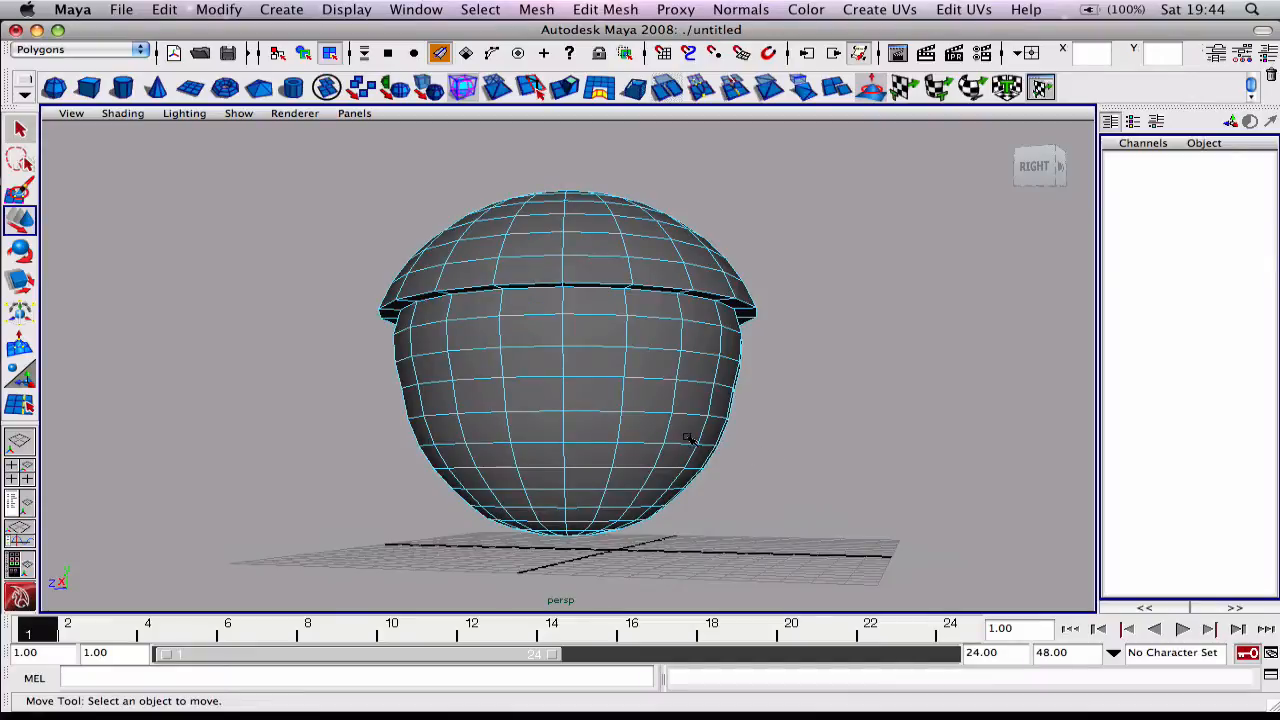
Go to the four-view layout and move the bottom edge rings in the front view.
{"action": "key", "text": "space"}
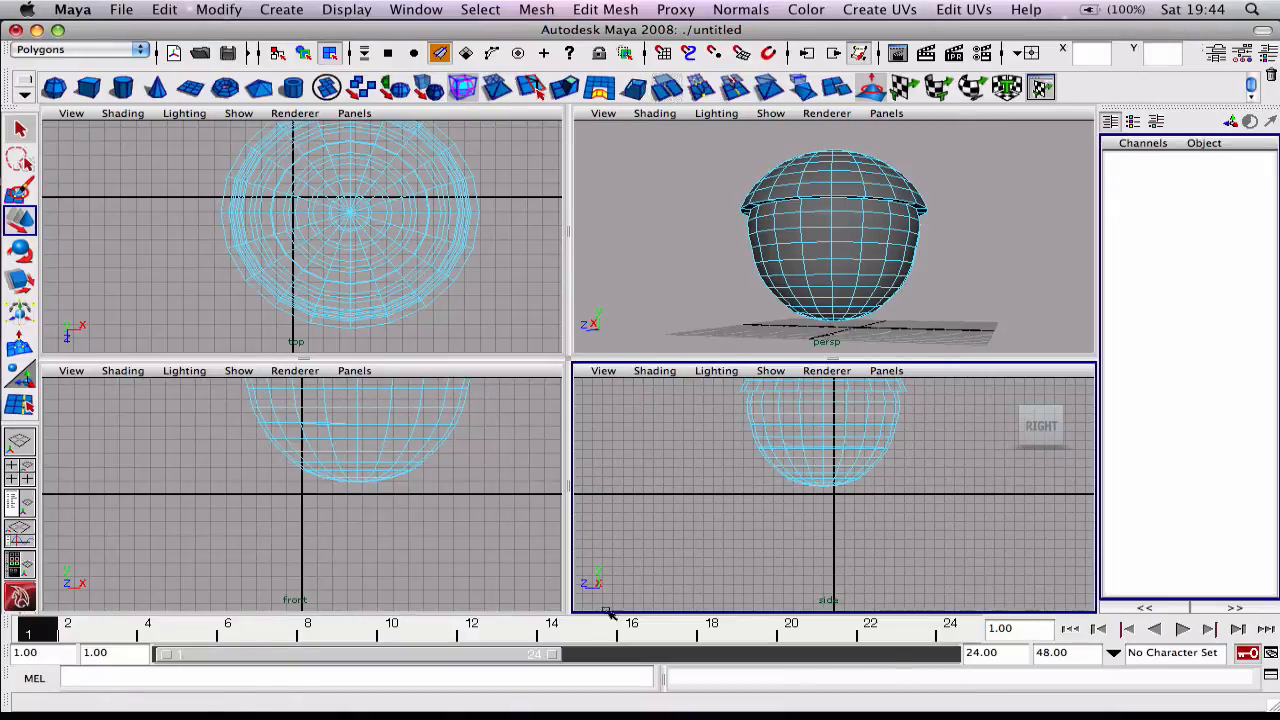
{"action": "mouse_move", "coordinate": [496, 510]}
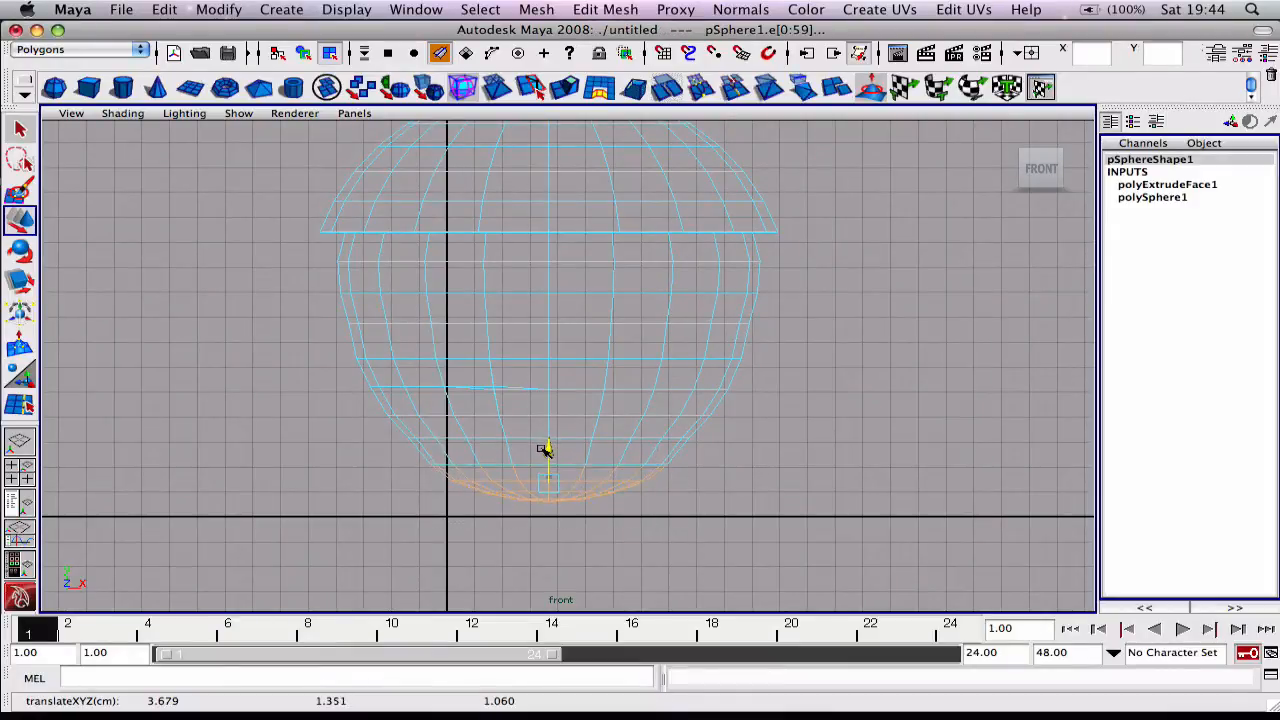
{"action": "left_click_drag", "start_coordinate": [544, 450], "coordinate": [656, 540]}
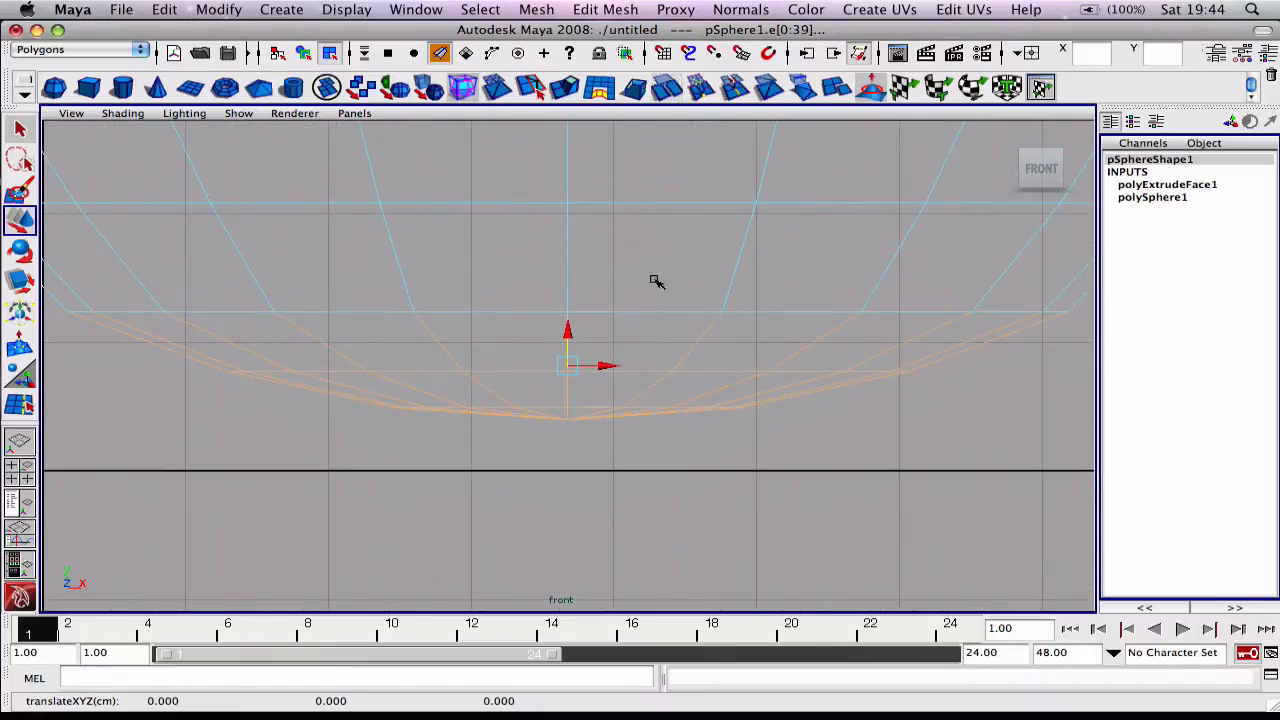
{"action": "mouse_move", "coordinate": [268, 392]}
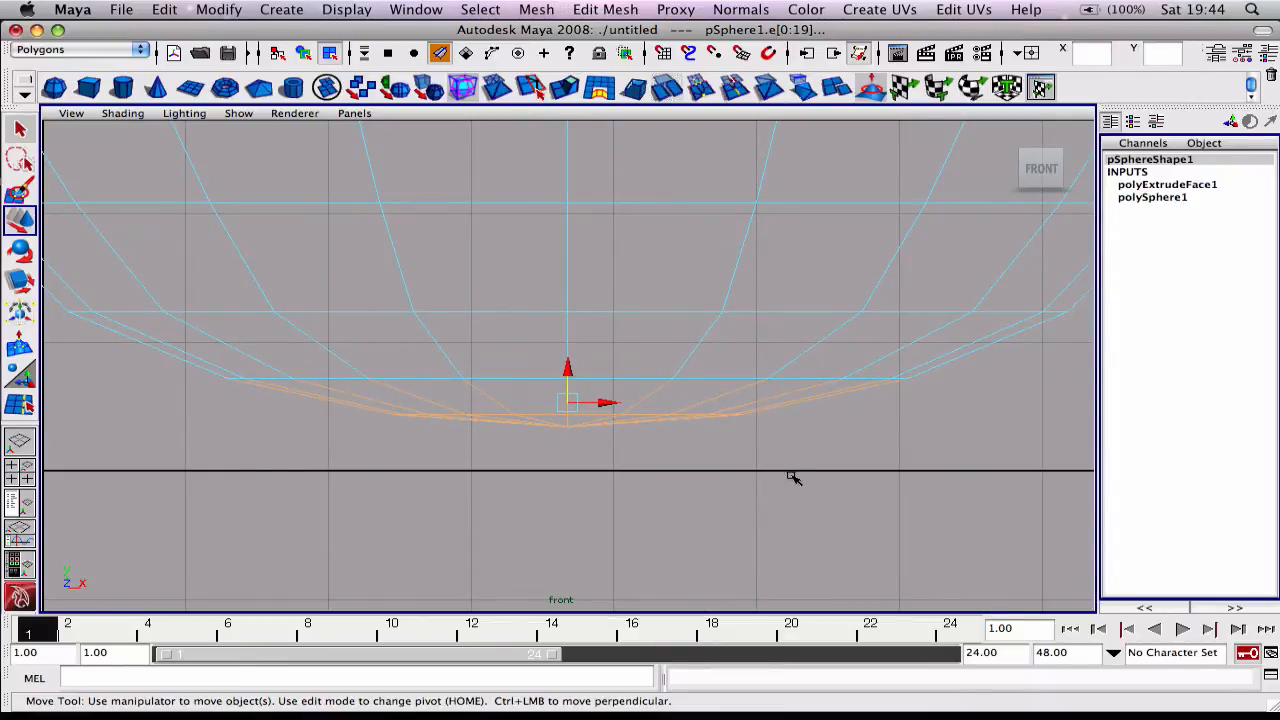
Pick the lowest edge loop at the acorn's base with the Edge Loop tool.
{"action": "left_click", "coordinate": [480, 8]}
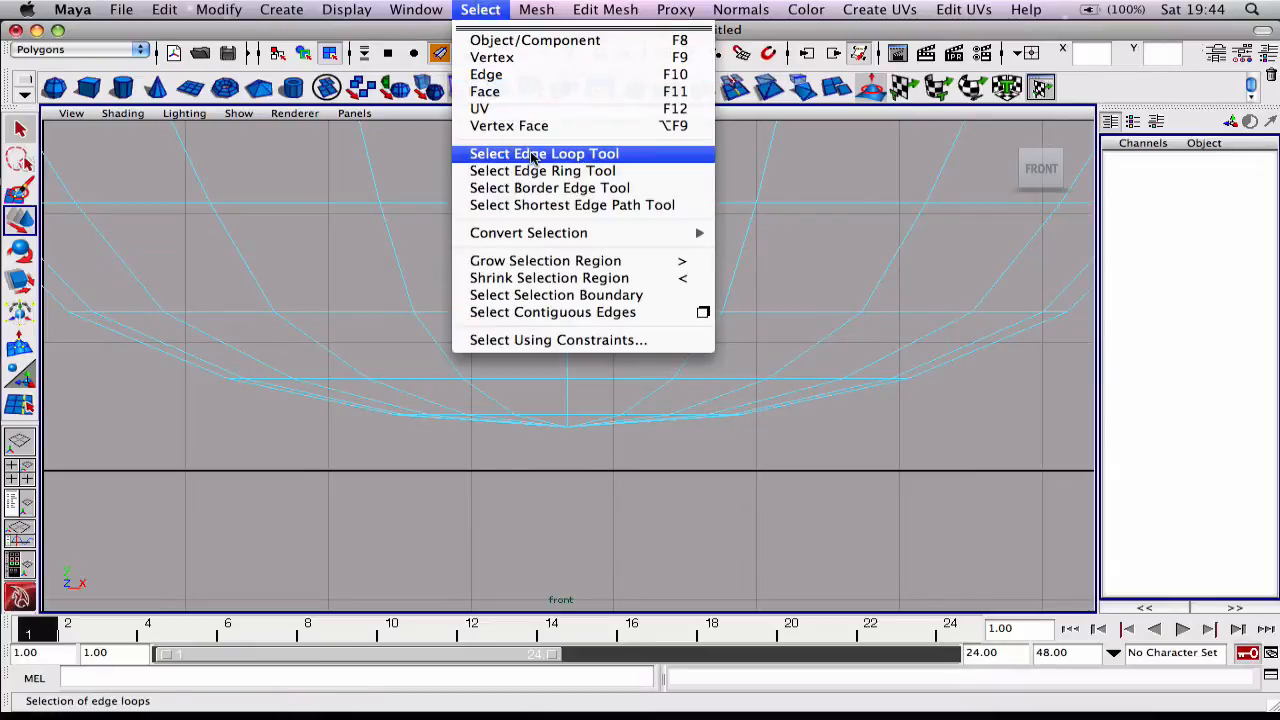
{"action": "left_click", "coordinate": [544, 152]}
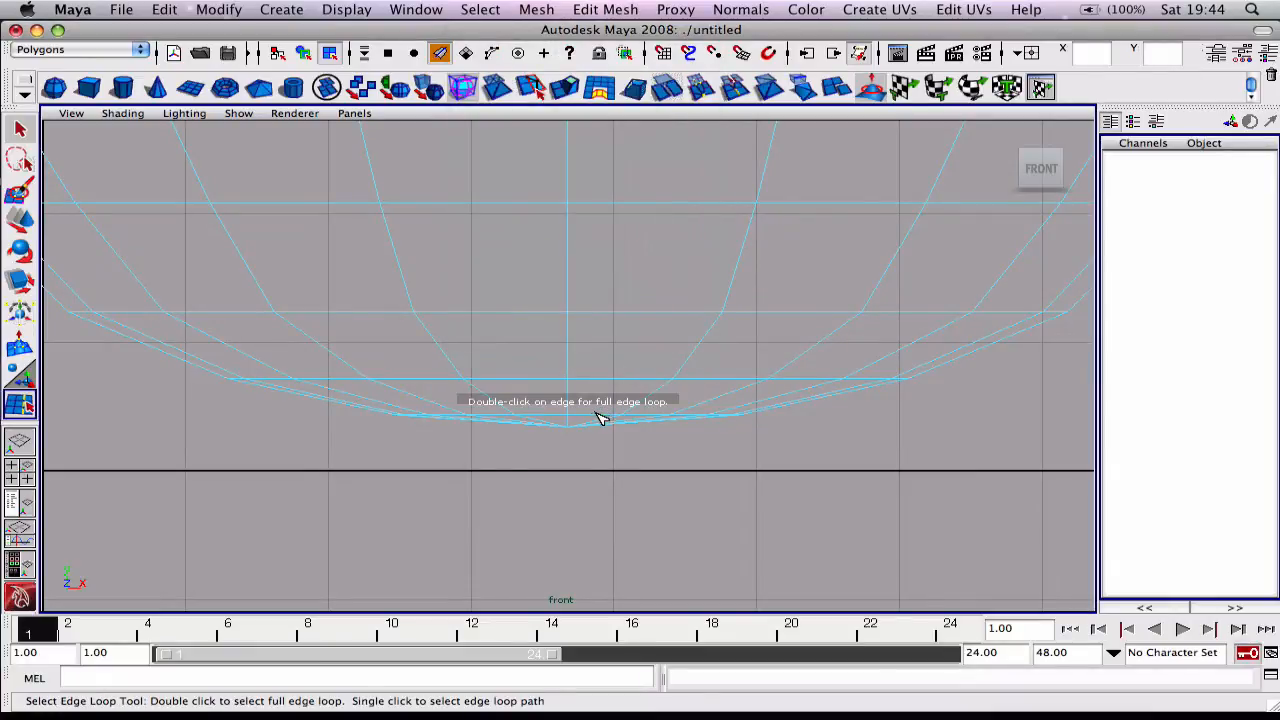
{"action": "double_click", "coordinate": [570, 418]}
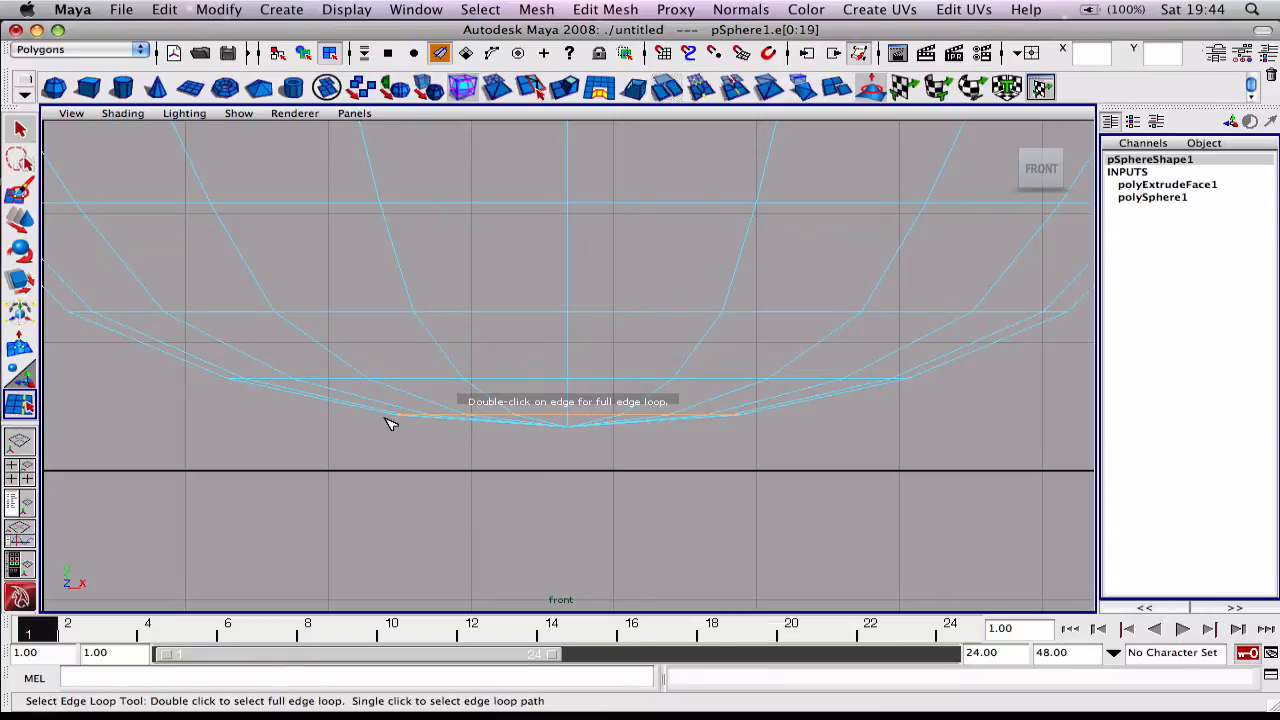
{"action": "mouse_move", "coordinate": [530, 388]}
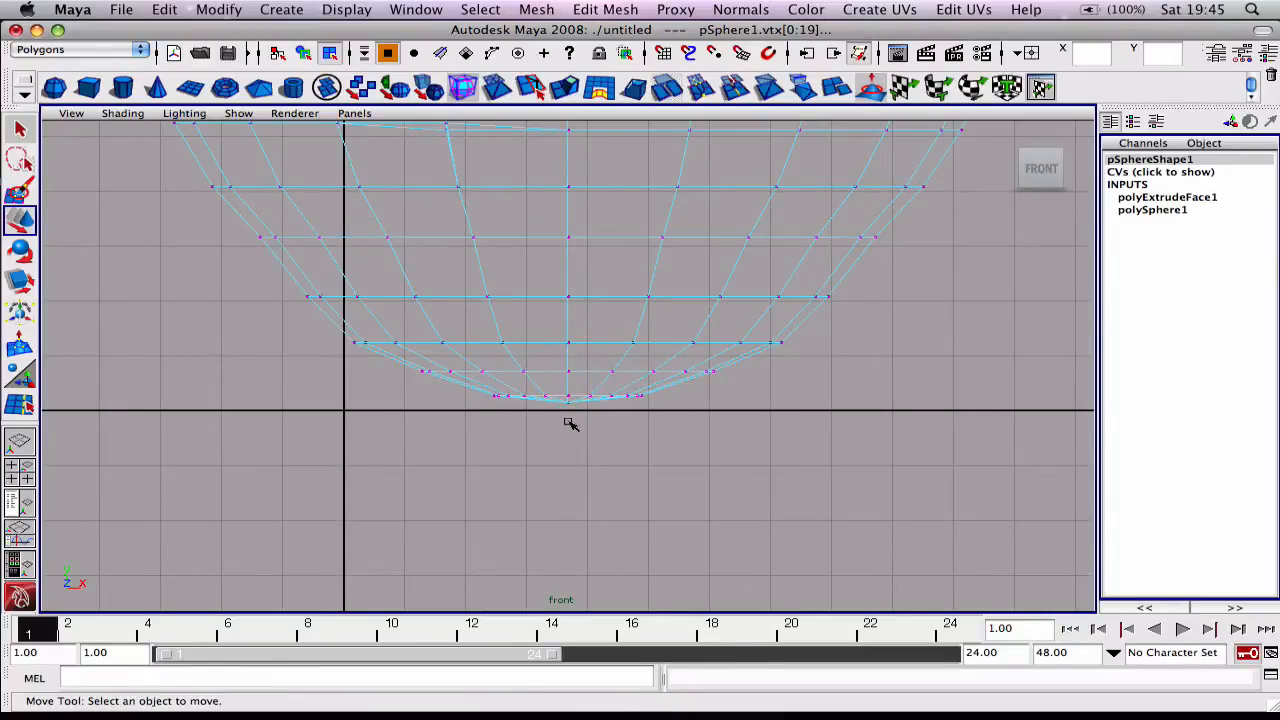
Move one vertex ring and scale another wider to round out the acorn body.
{"action": "left_click", "coordinate": [568, 396]}
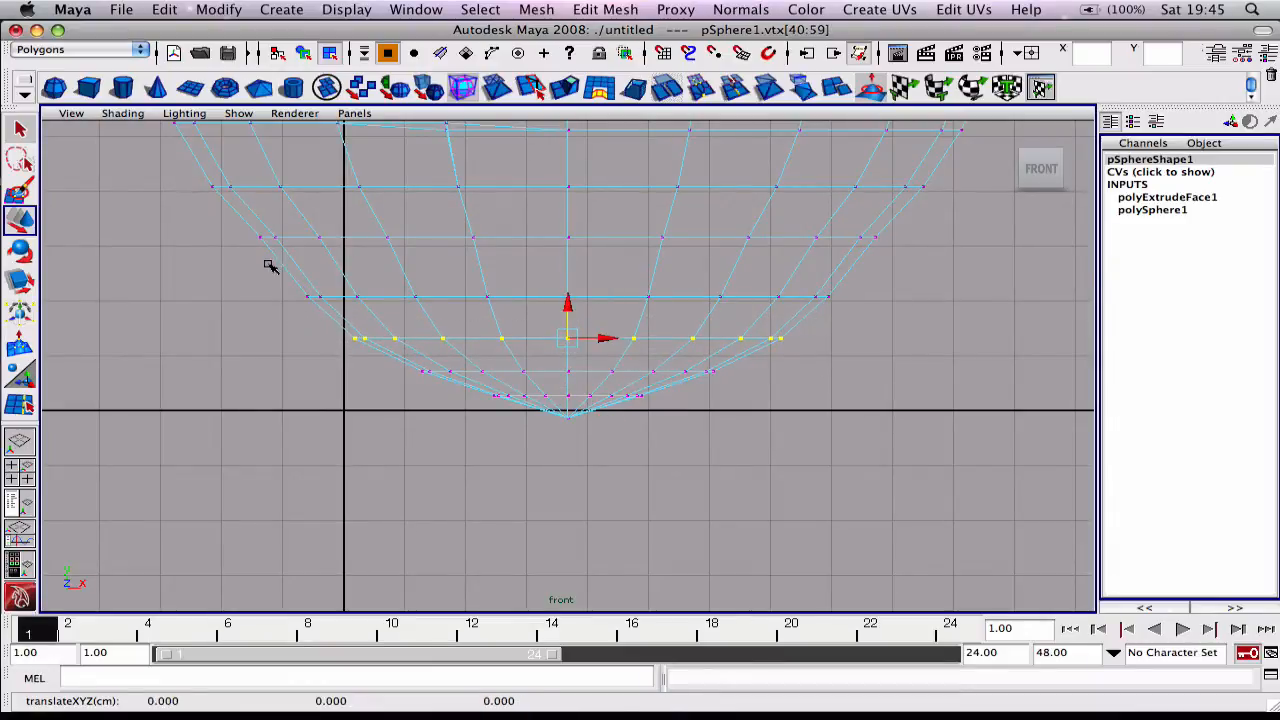
{"action": "left_click_drag", "start_coordinate": [270, 264], "coordinate": [890, 262]}
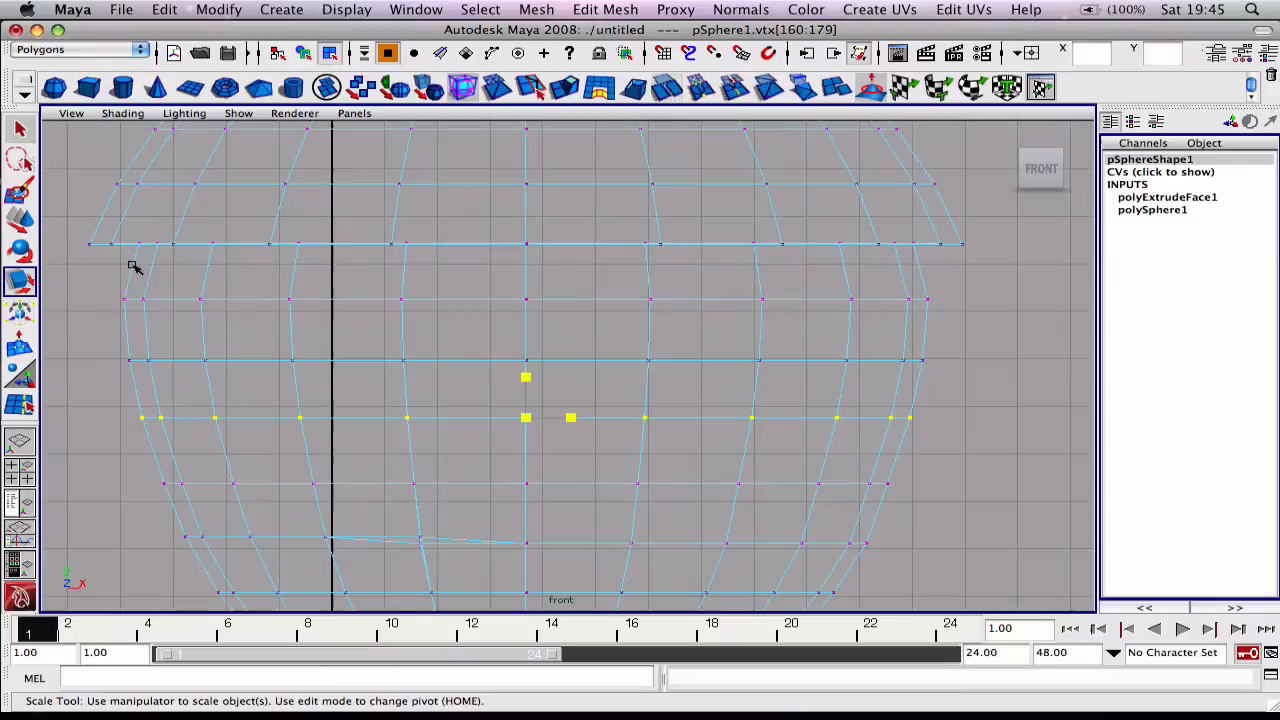
{"action": "left_click_drag", "start_coordinate": [136, 268], "coordinate": [956, 320]}
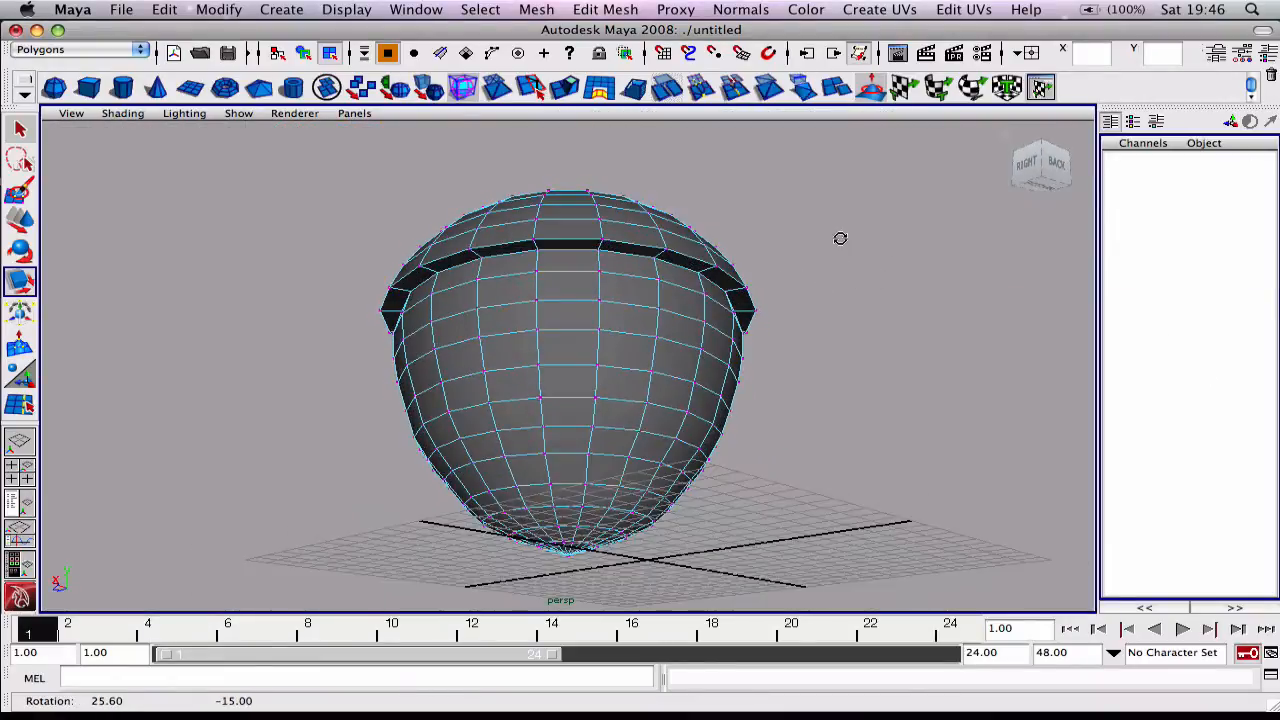
Tumble the perspective view to inspect the reshaped acorn and flared cap.
{"action": "left_click_drag", "start_coordinate": [840, 238], "coordinate": [804, 276]}
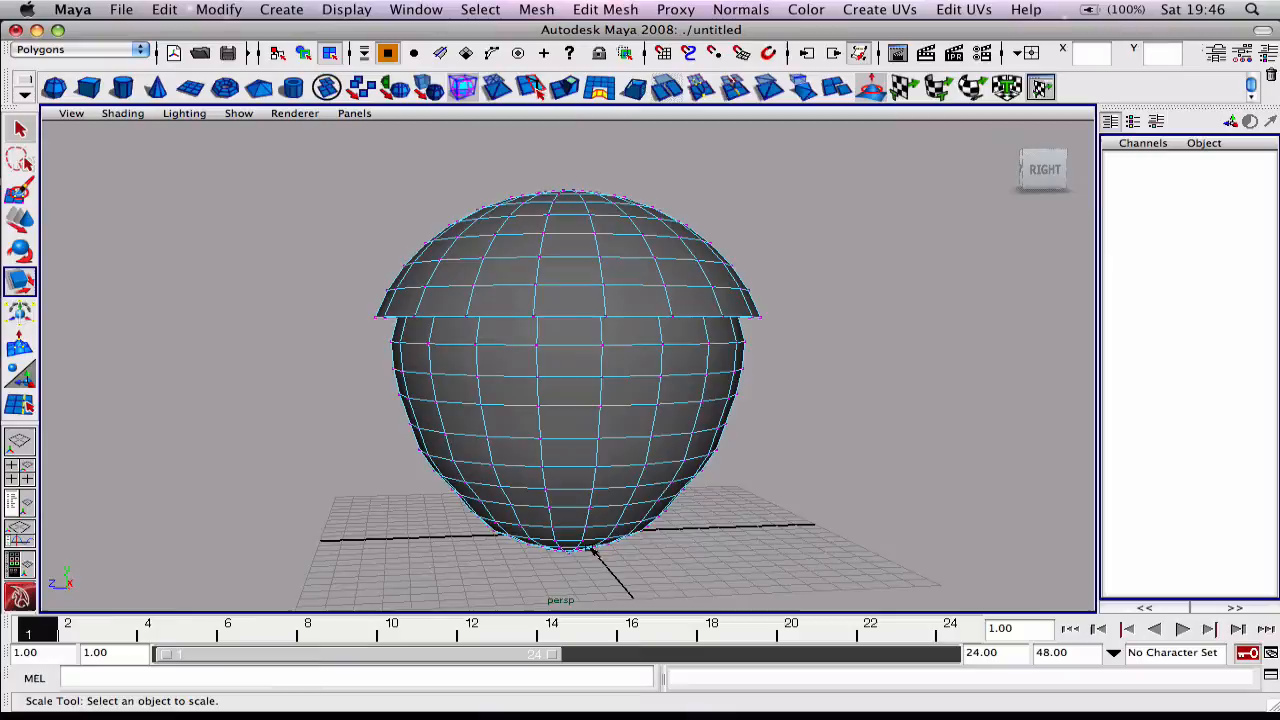
{"action": "mouse_move", "coordinate": [744, 348]}
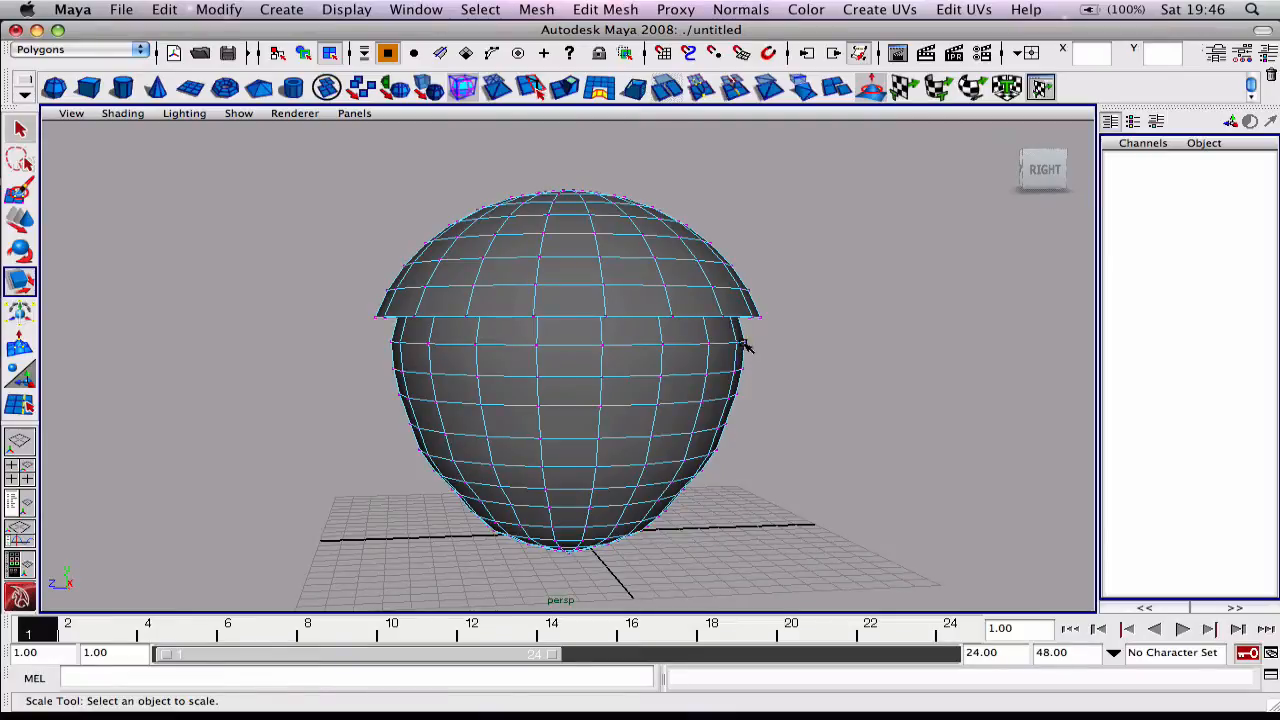
{"action": "mouse_move", "coordinate": [664, 240]}
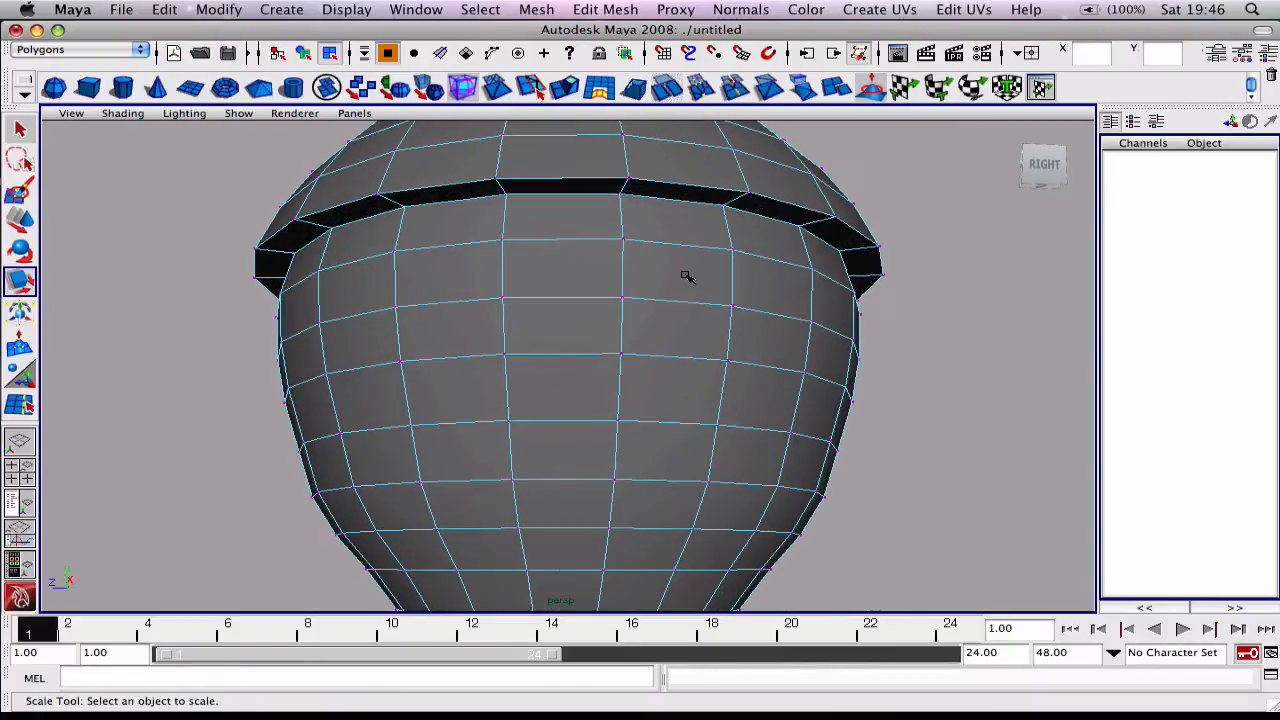
Pick the whole edge loop running around the groove in the cap.
{"action": "left_click", "coordinate": [480, 8]}
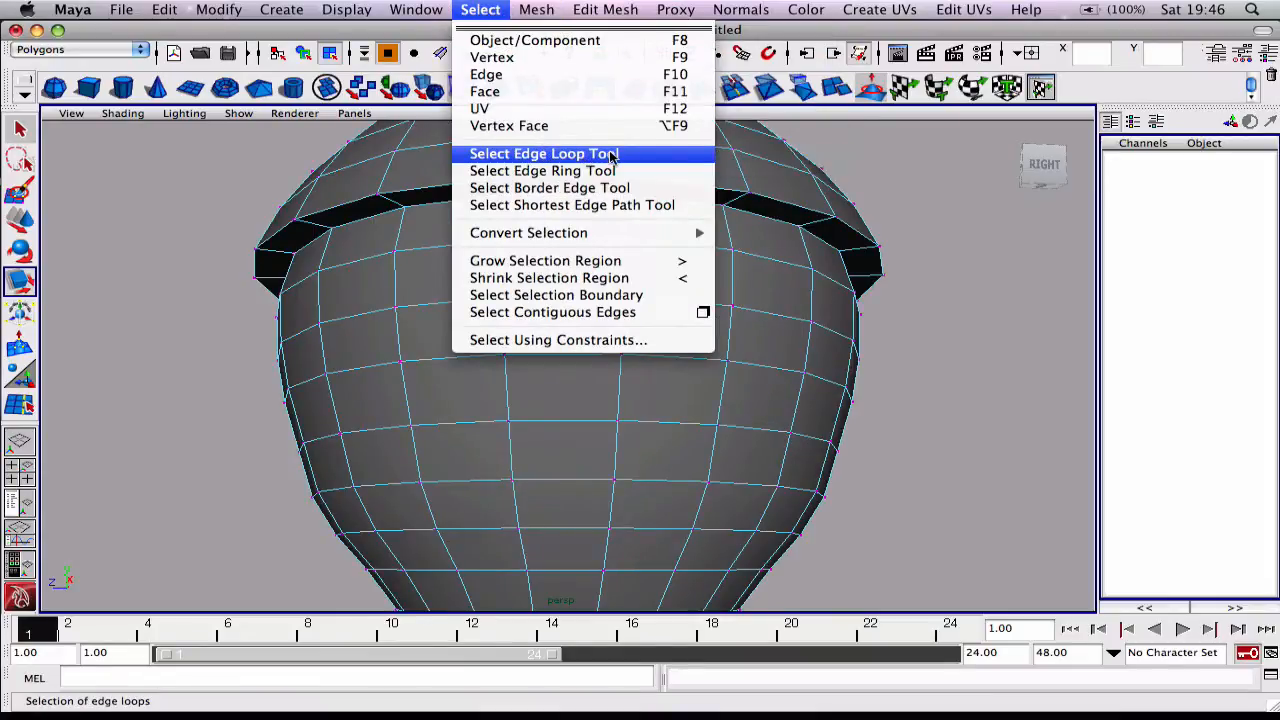
{"action": "left_click", "coordinate": [544, 152]}
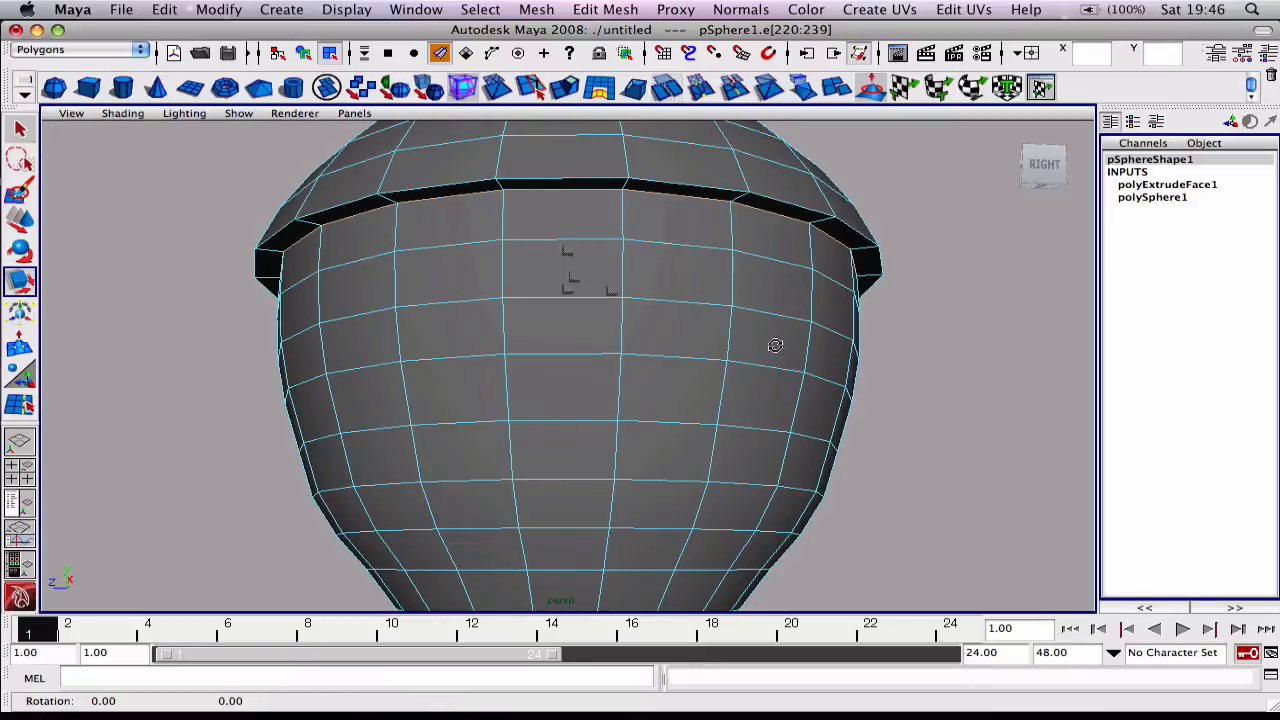
{"action": "left_click_drag", "start_coordinate": [776, 344], "coordinate": [808, 364]}
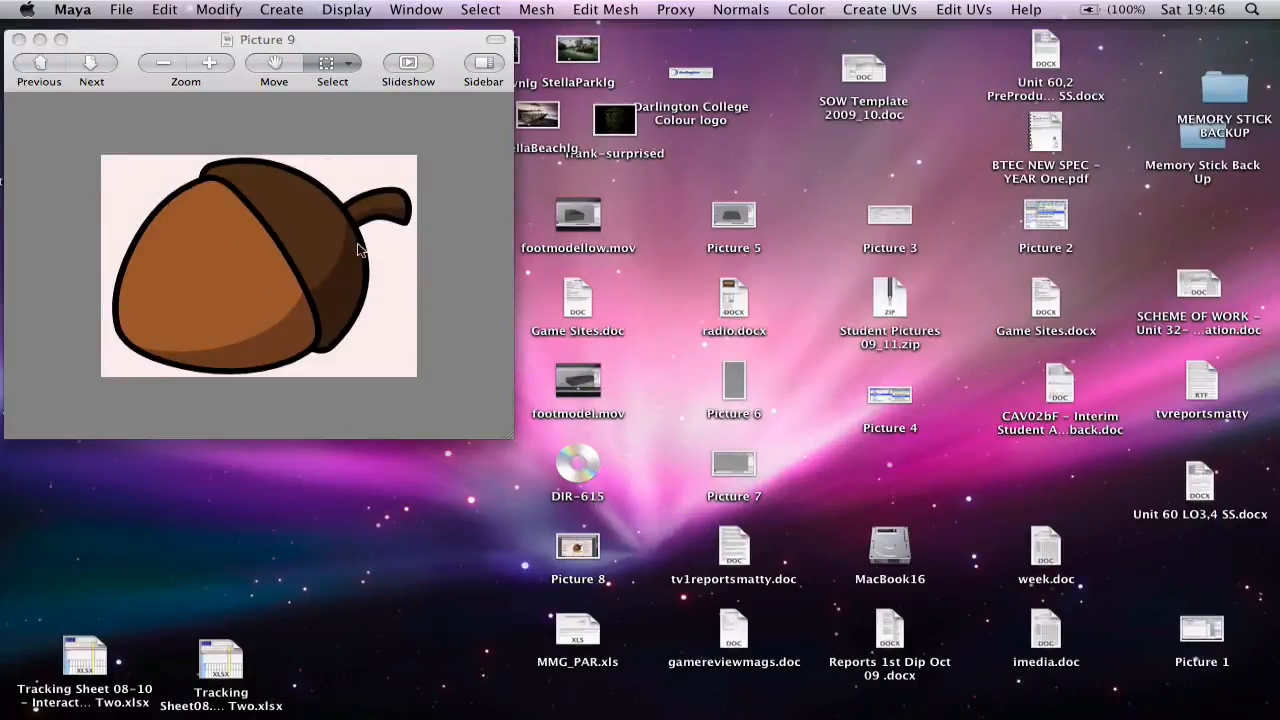
{"action": "mouse_move", "coordinate": [410, 200]}
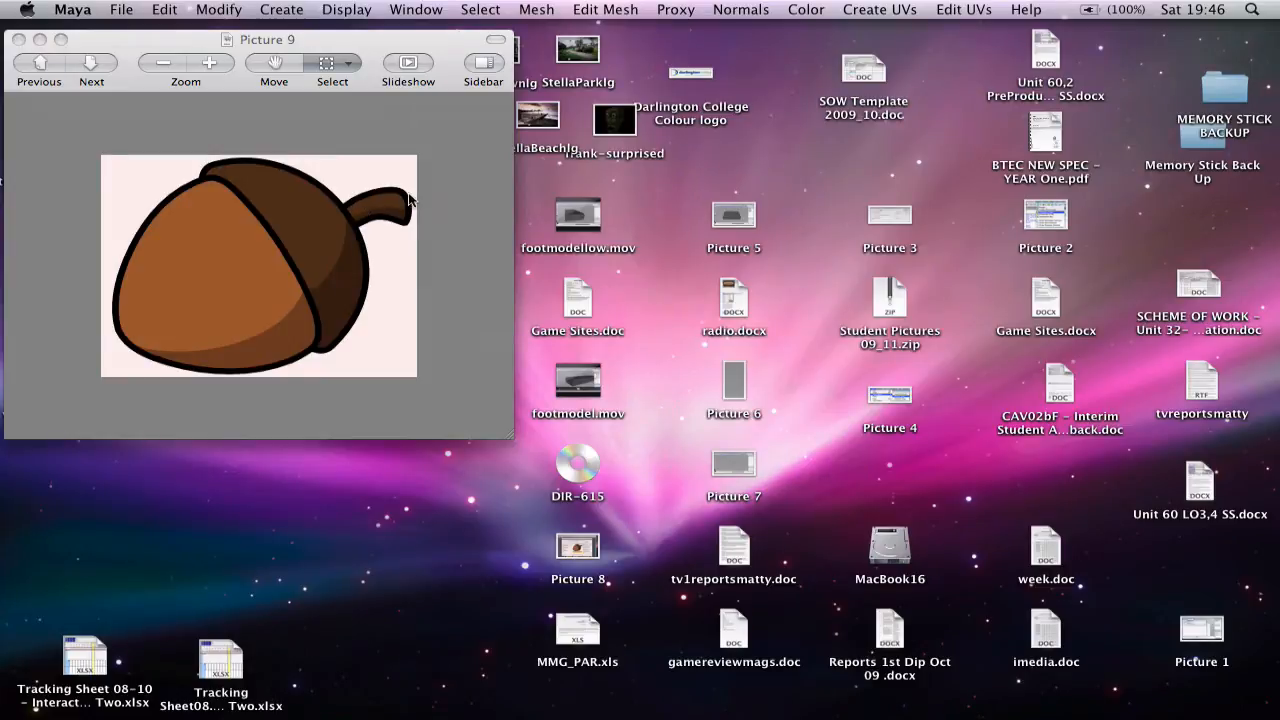
{"action": "mouse_move", "coordinate": [390, 206]}
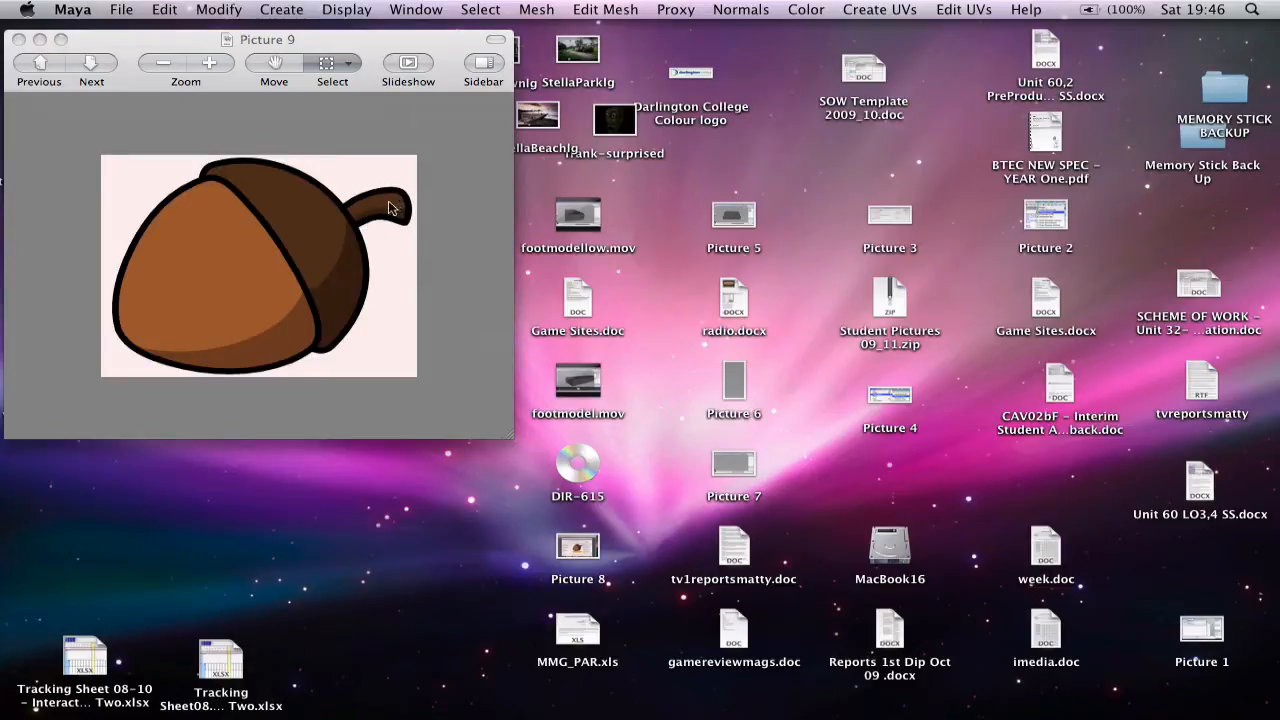
{"action": "mouse_move", "coordinate": [396, 196]}
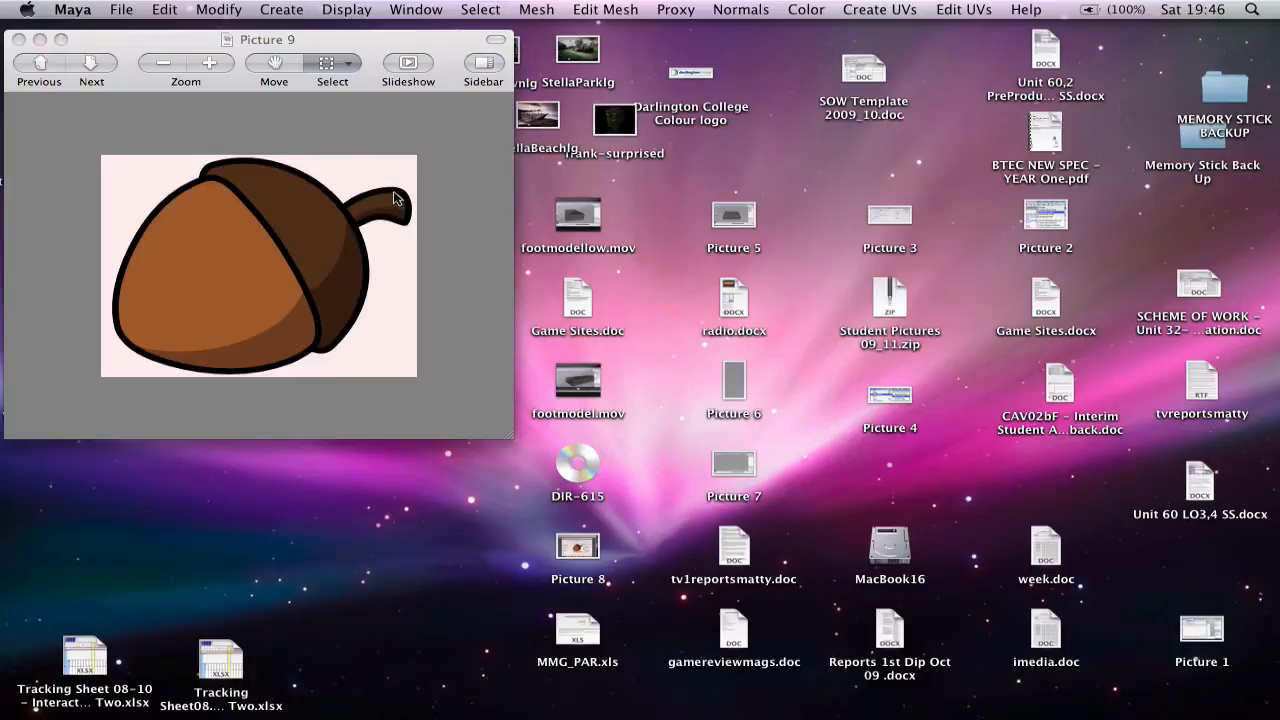
{"action": "mouse_move", "coordinate": [336, 220]}
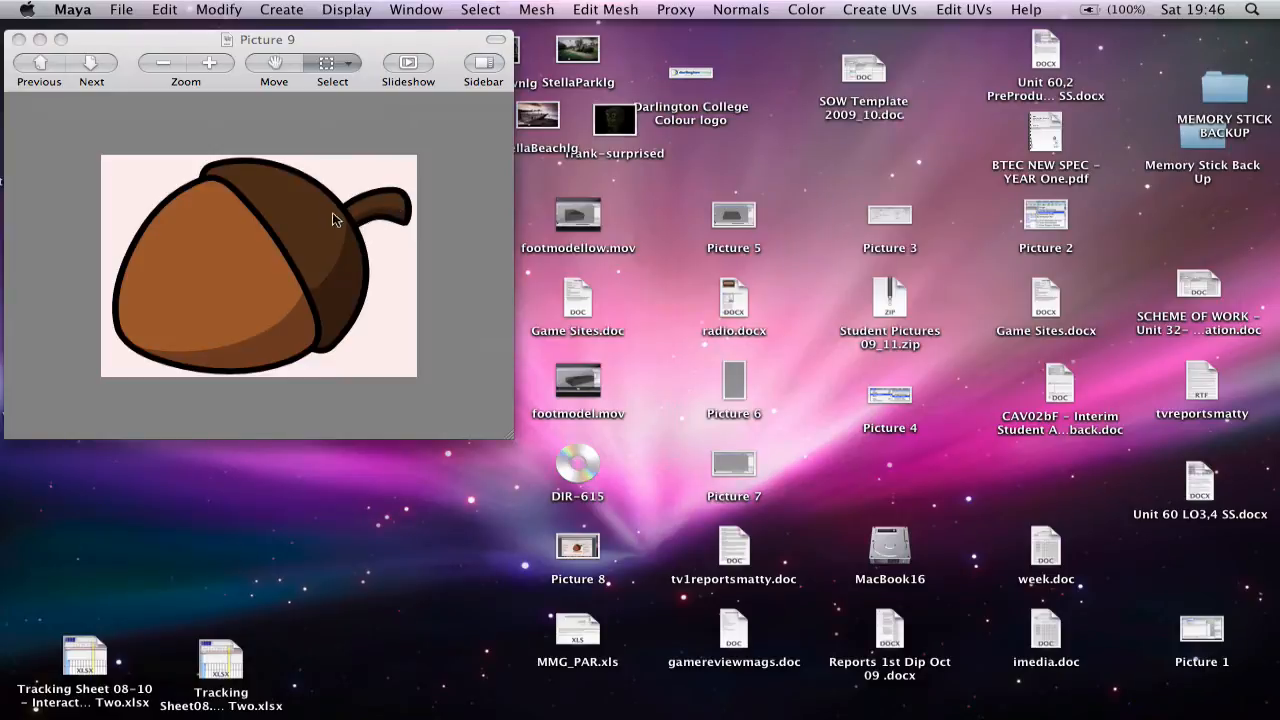
{"action": "mouse_move", "coordinate": [324, 204]}
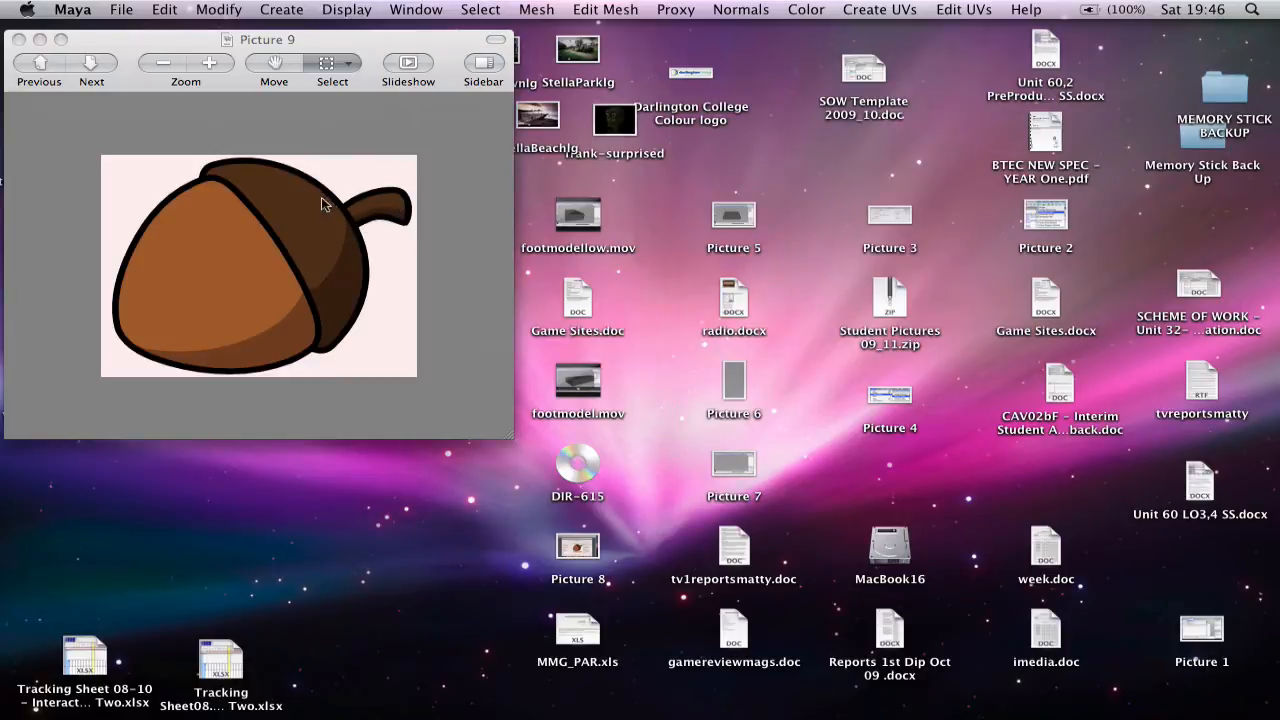
{"action": "mouse_move", "coordinate": [280, 716]}
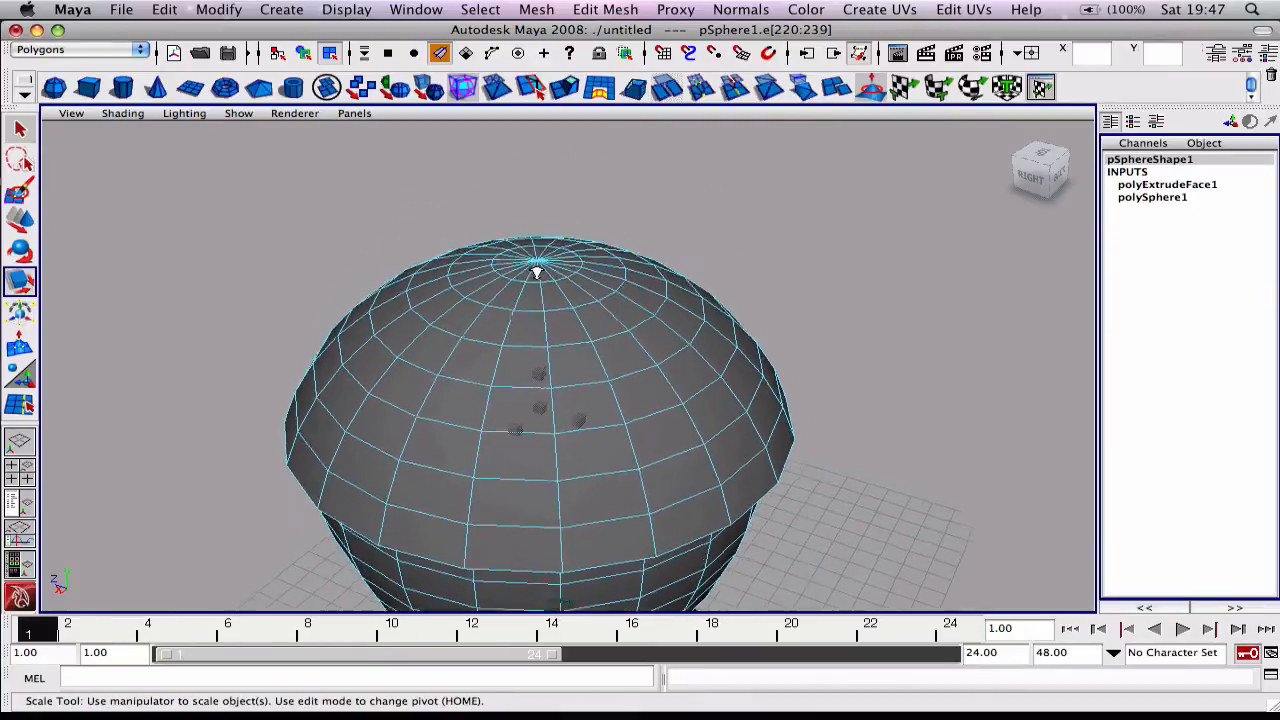
Switch to face mode via the marking menu and pick the faces around the top pole.
{"action": "right_click", "coordinate": [536, 270]}
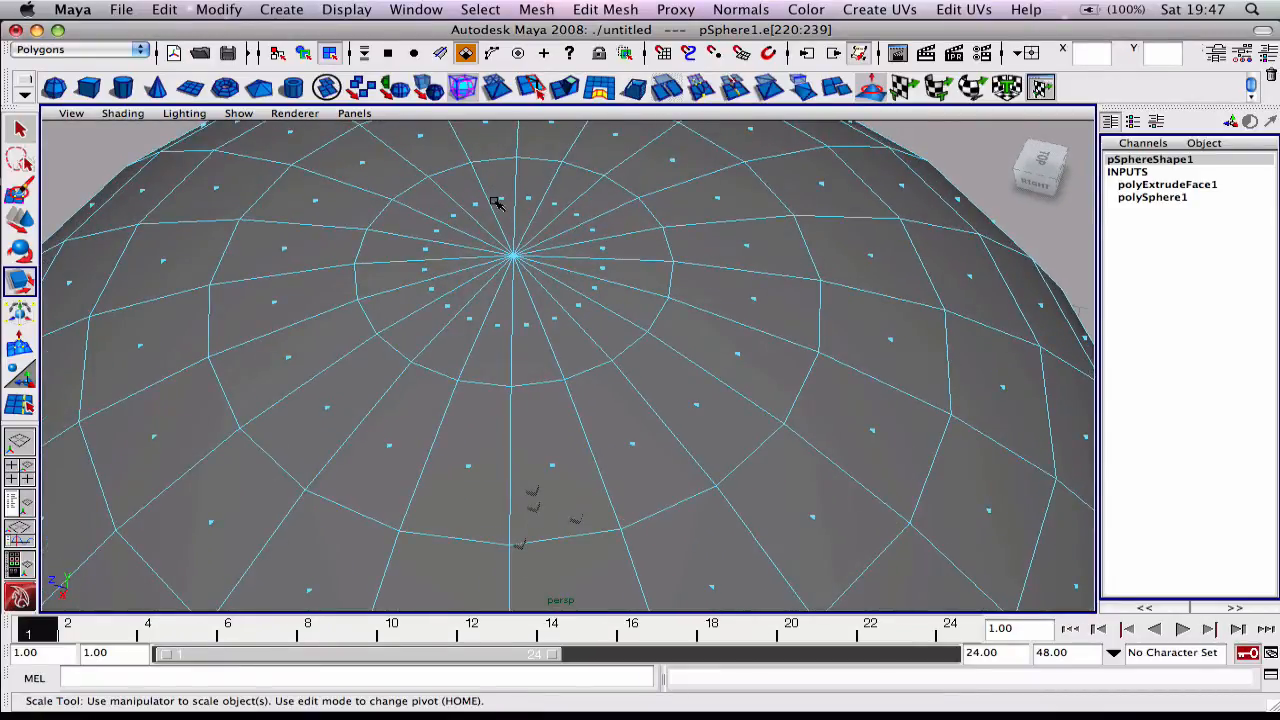
{"action": "left_click", "coordinate": [496, 184]}
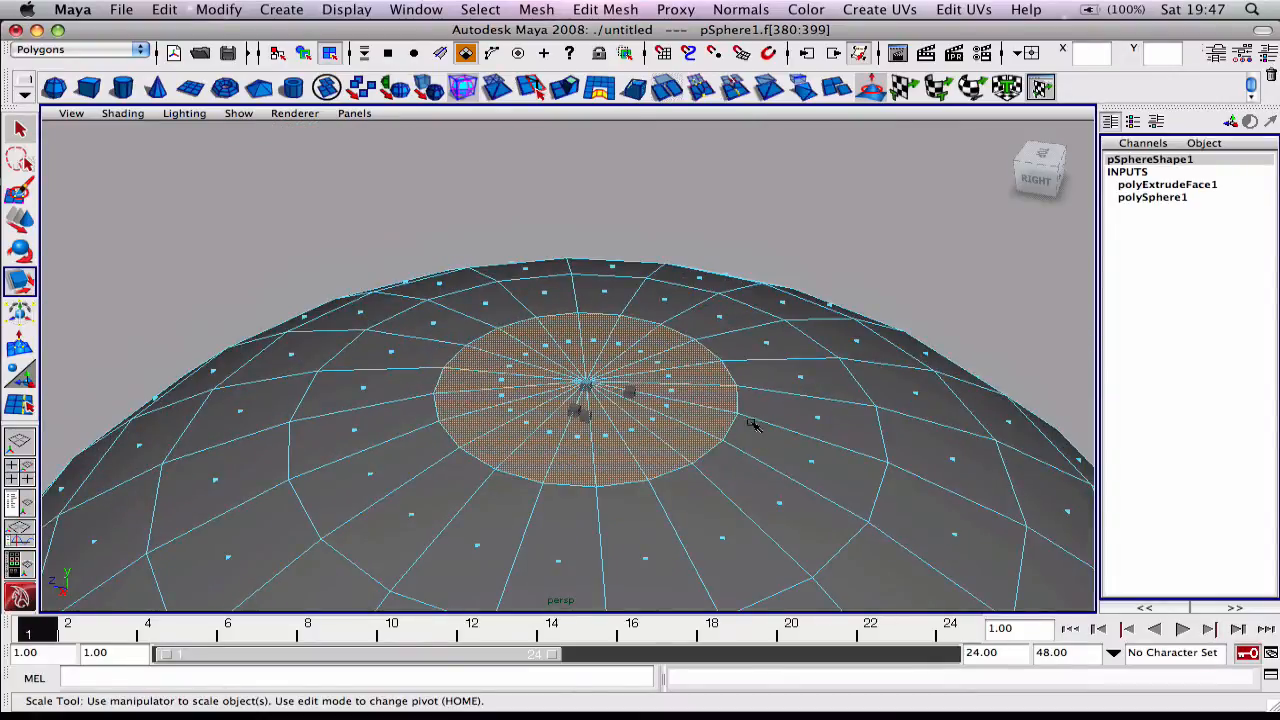
{"action": "mouse_move", "coordinate": [700, 452]}
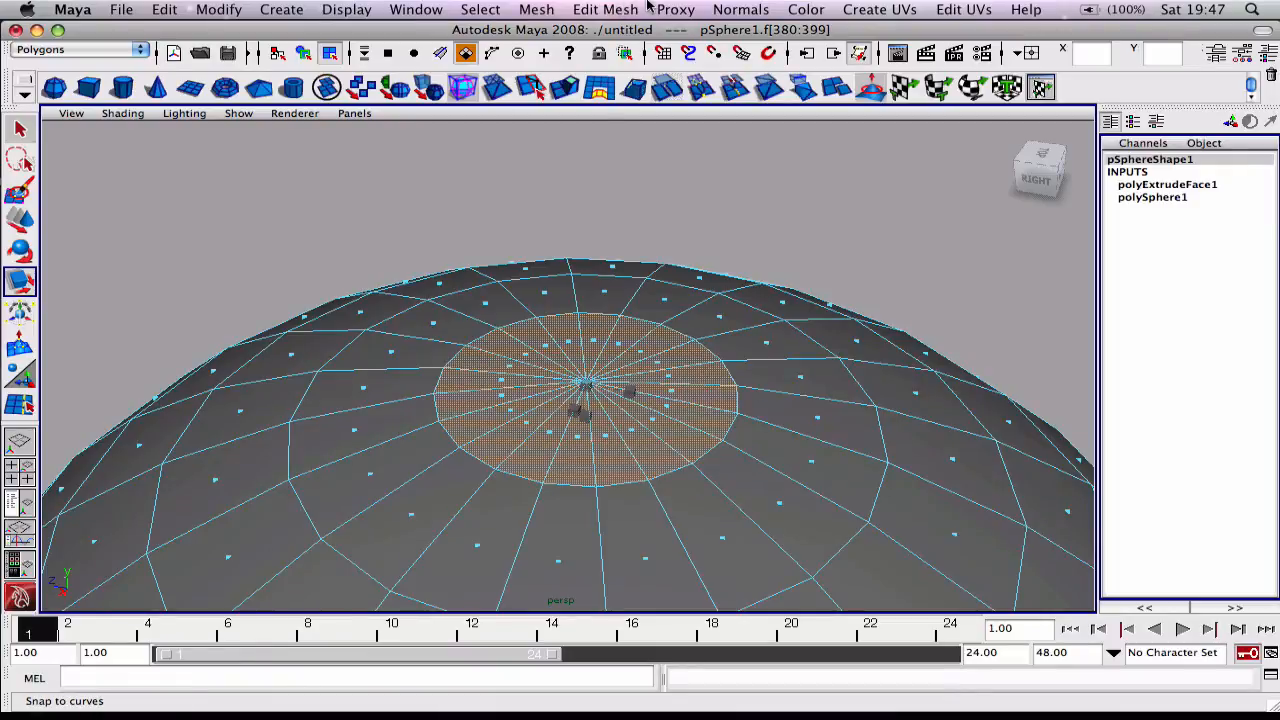
Extrude the cap's top-pole faces upward with Edit Mesh > Extrude into a short stalk stub.
{"action": "left_click", "coordinate": [604, 8]}
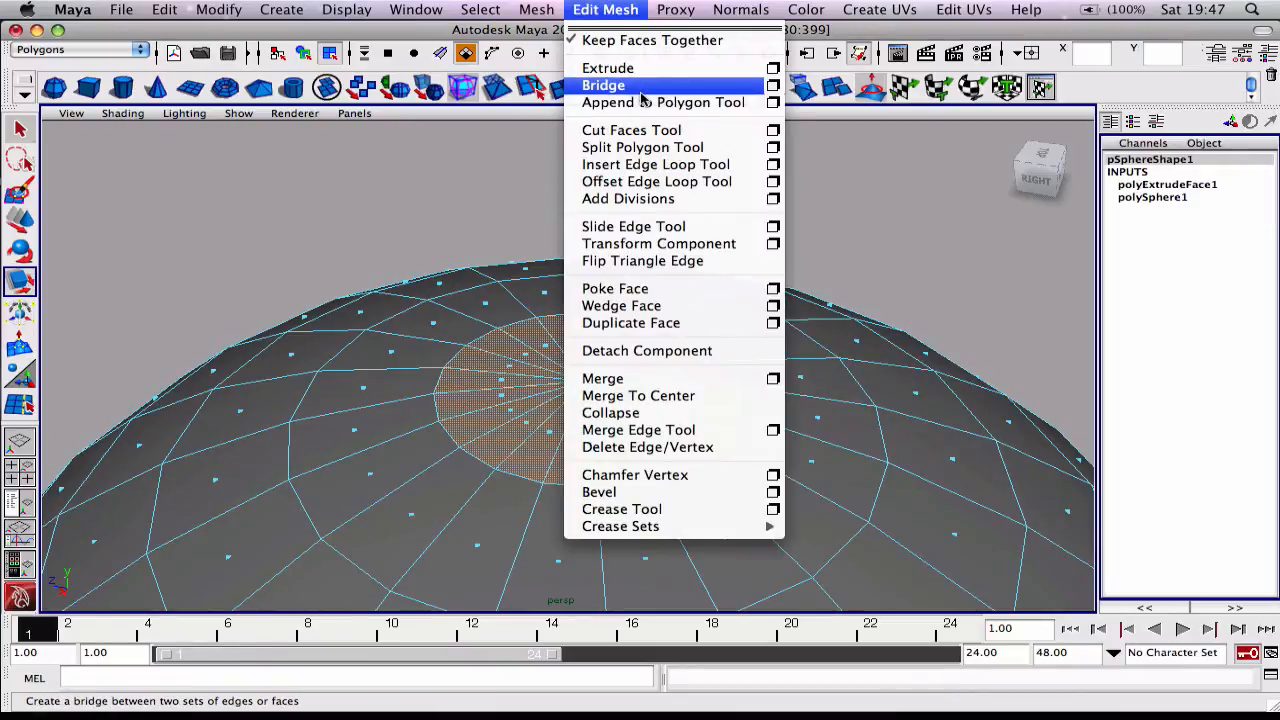
{"action": "mouse_move", "coordinate": [608, 68]}
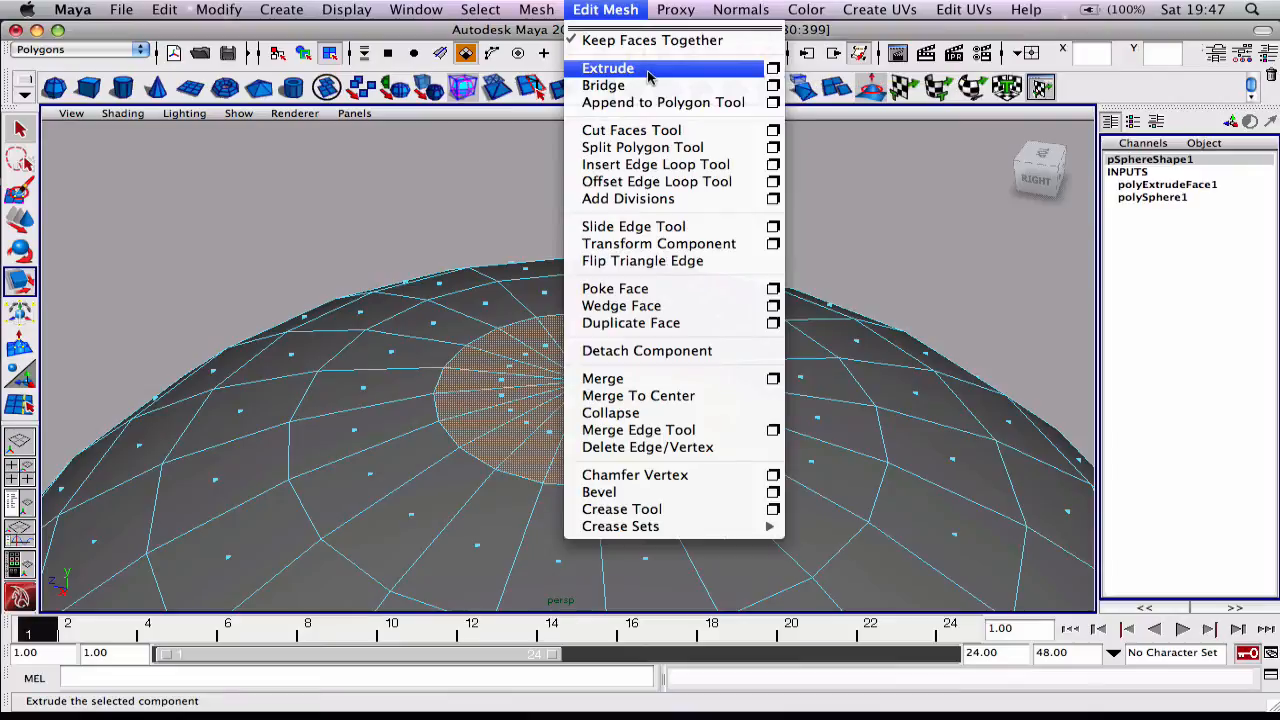
{"action": "left_click", "coordinate": [608, 68]}
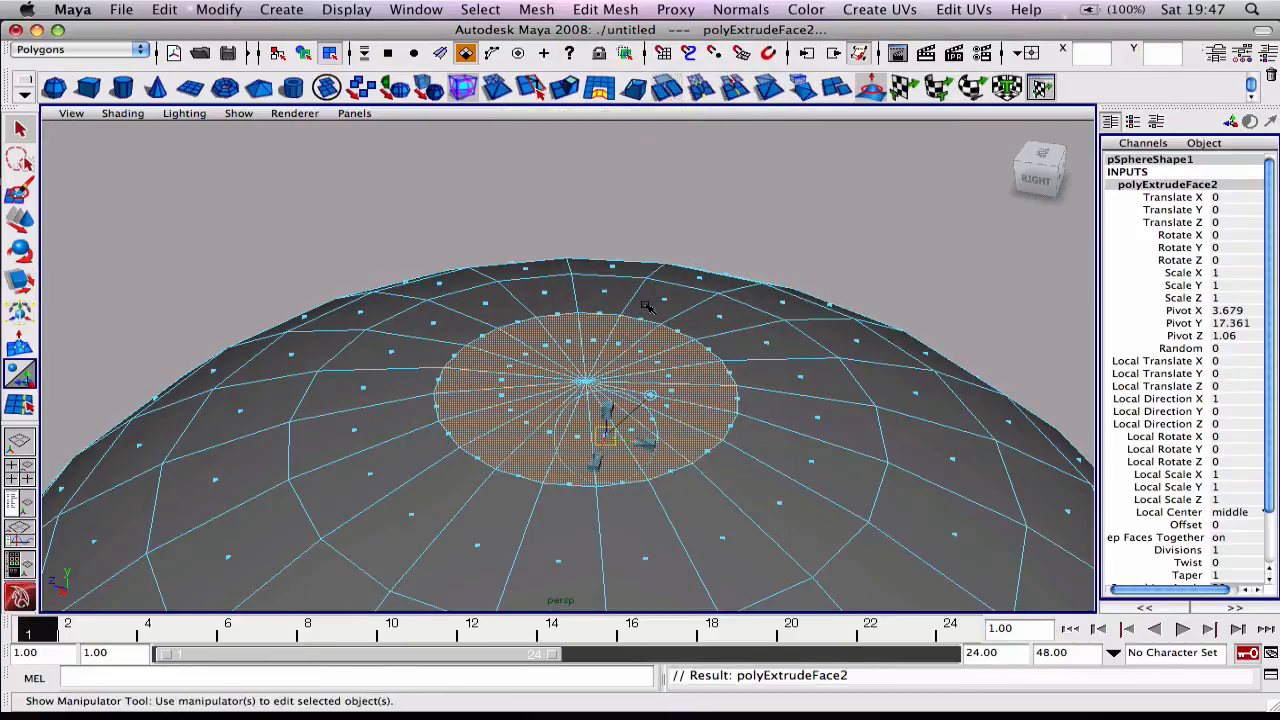
{"action": "mouse_move", "coordinate": [78, 192]}
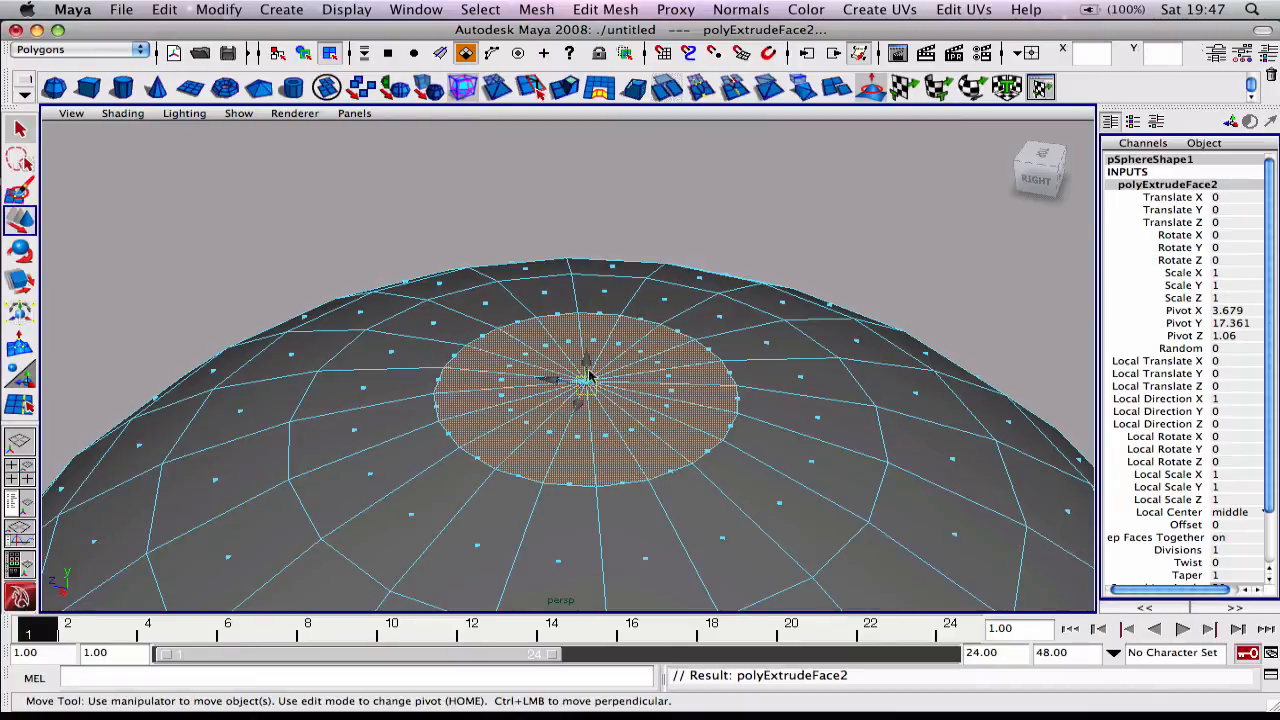
{"action": "left_click_drag", "start_coordinate": [584, 376], "coordinate": [584, 300]}
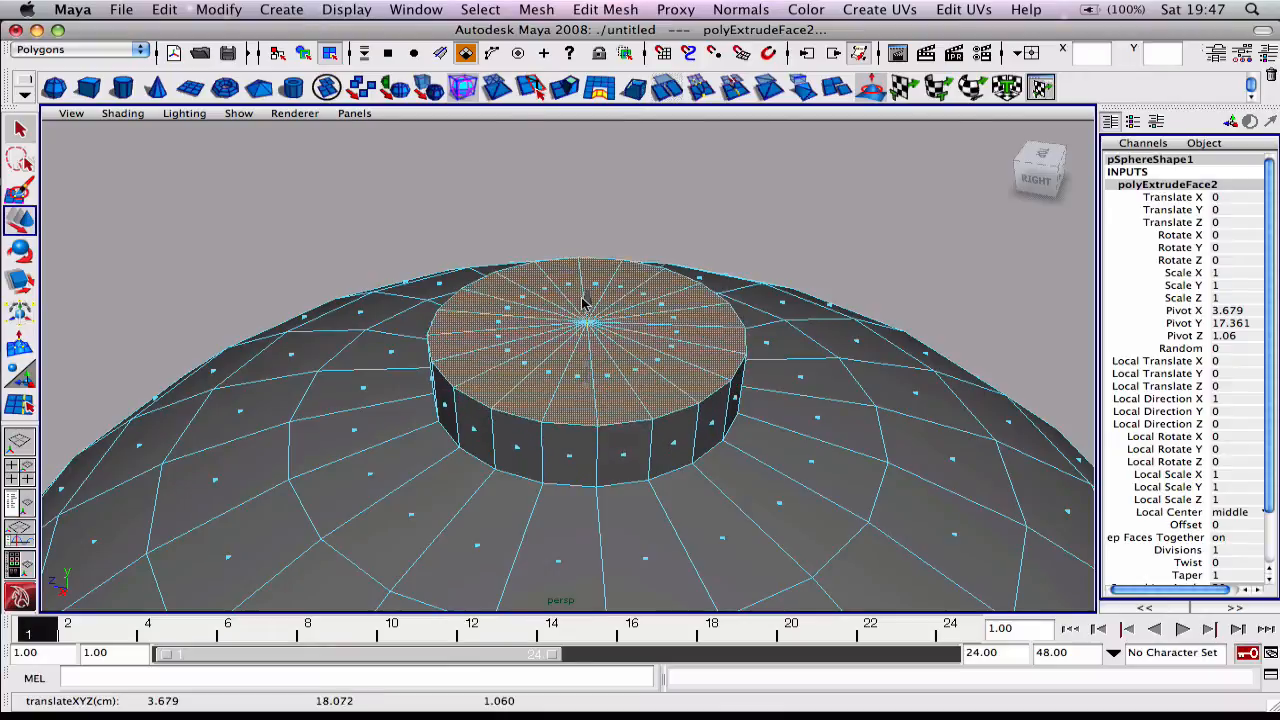
{"action": "left_click_drag", "start_coordinate": [584, 300], "coordinate": [584, 220]}
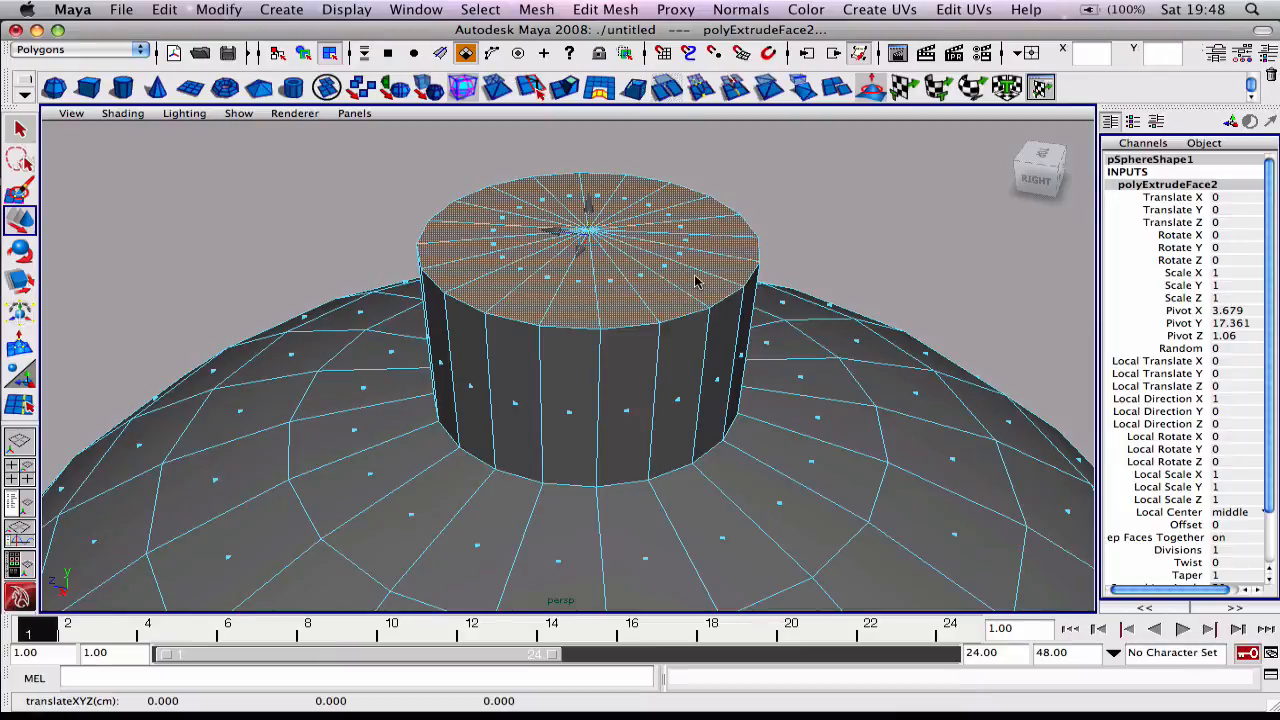
{"action": "mouse_move", "coordinate": [556, 316]}
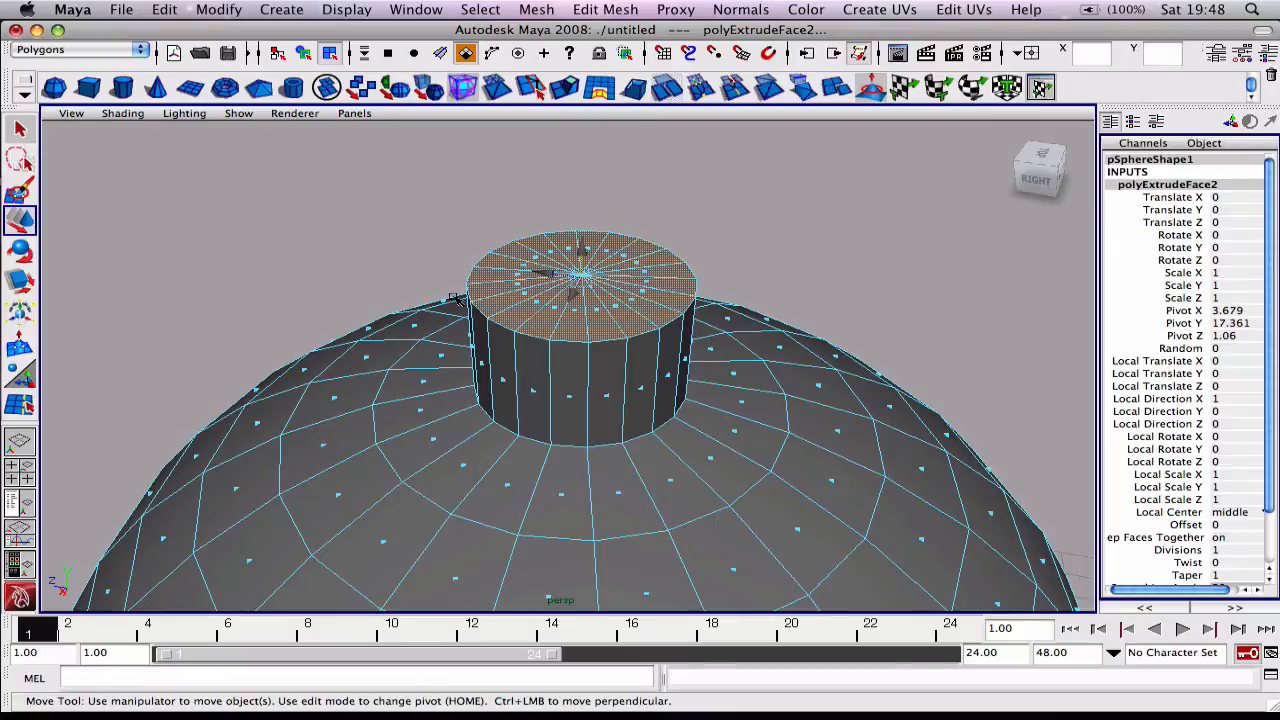
Extrude the stalk top again, raise the new section and tilt its top to start the curve.
{"action": "left_click", "coordinate": [20, 252]}
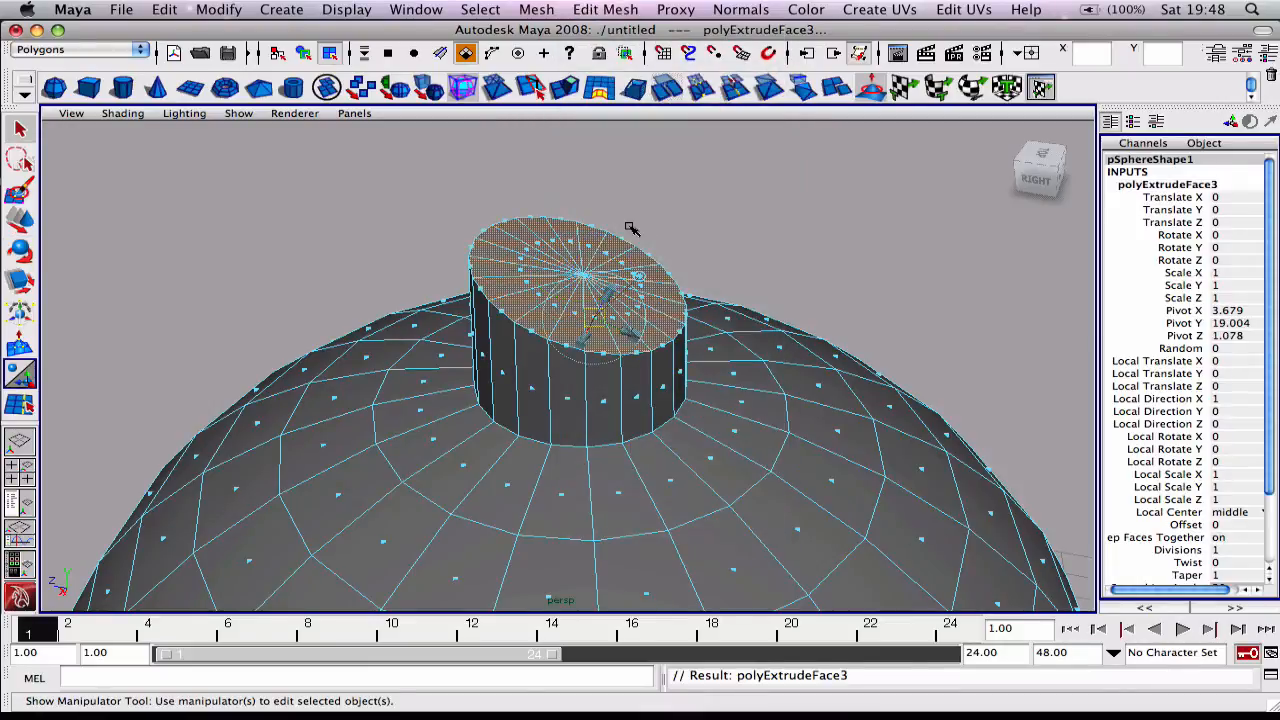
{"action": "left_click", "coordinate": [20, 218]}
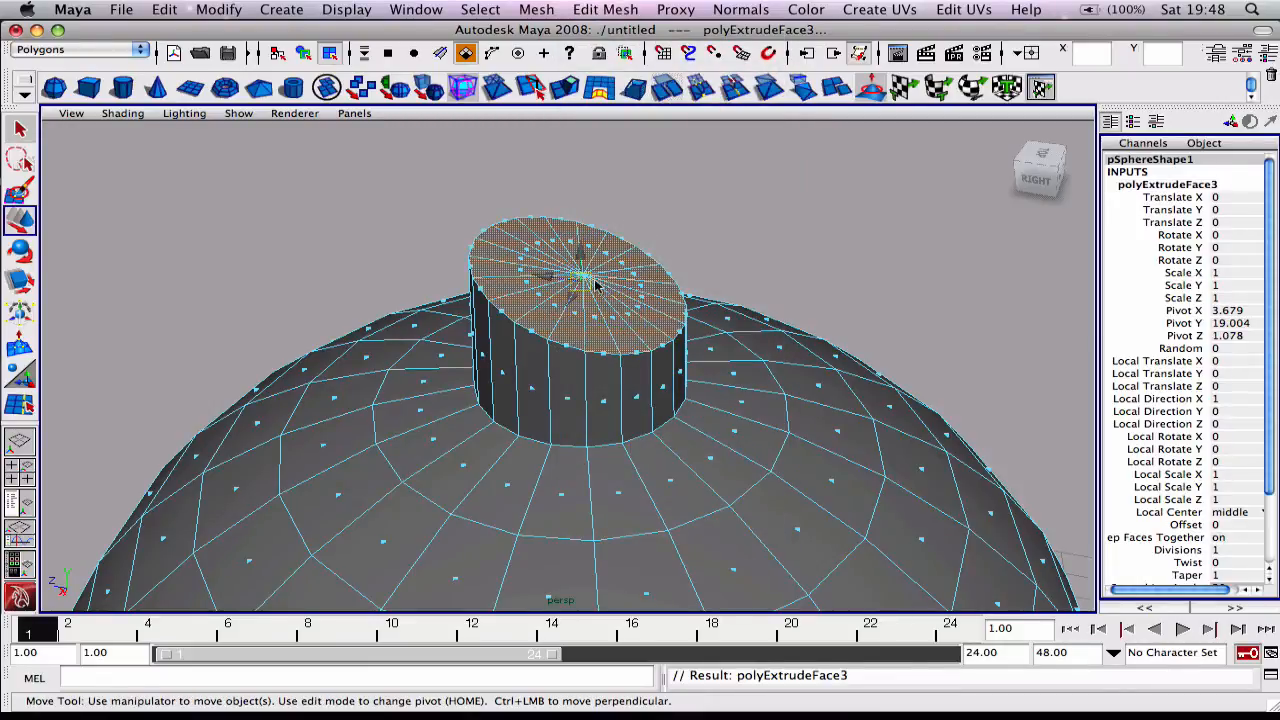
{"action": "left_click_drag", "start_coordinate": [580, 280], "coordinate": [580, 250]}
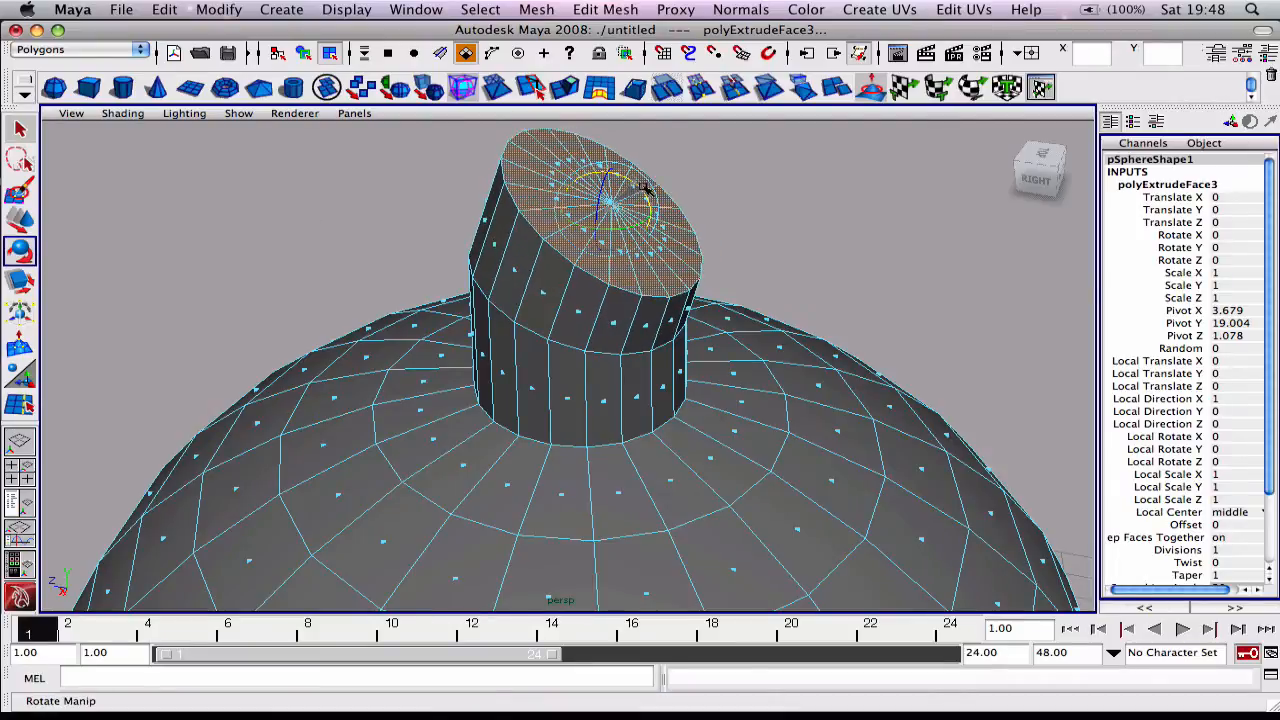
{"action": "left_click", "coordinate": [604, 8]}
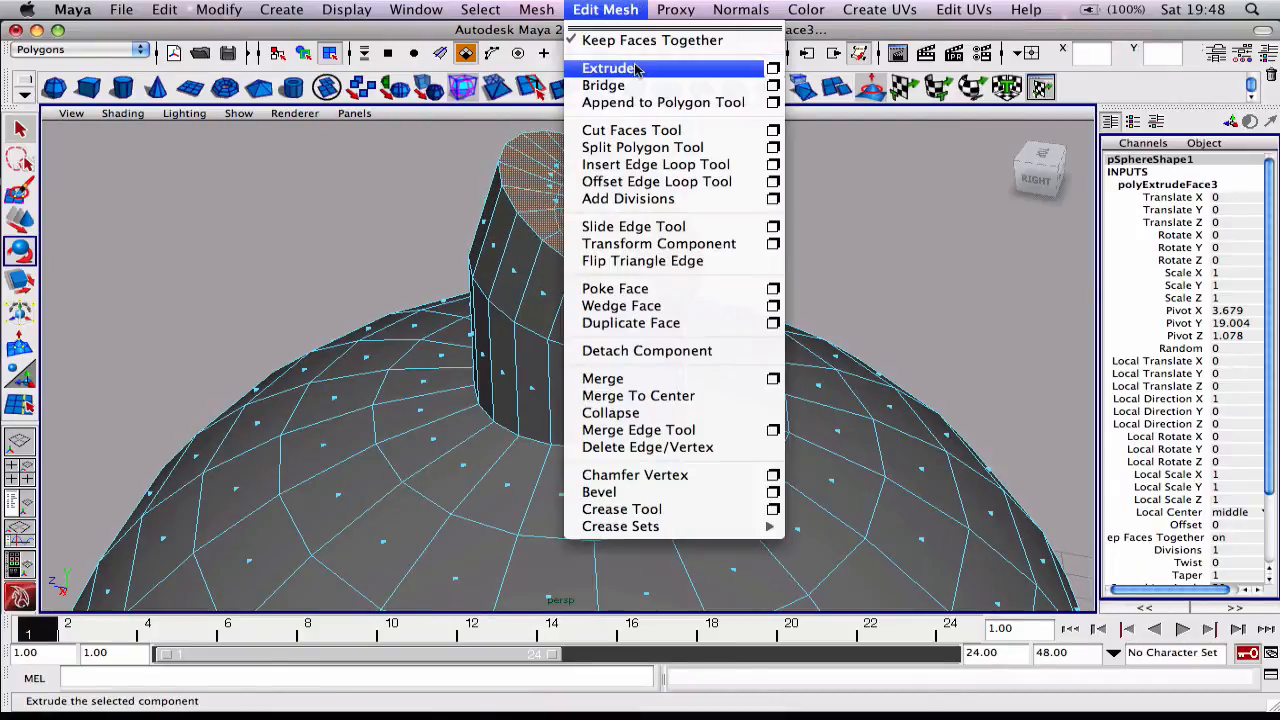
Extrude a third tilted, scaled stalk section bending sideways, then return to Object Mode.
{"action": "left_click", "coordinate": [608, 68]}
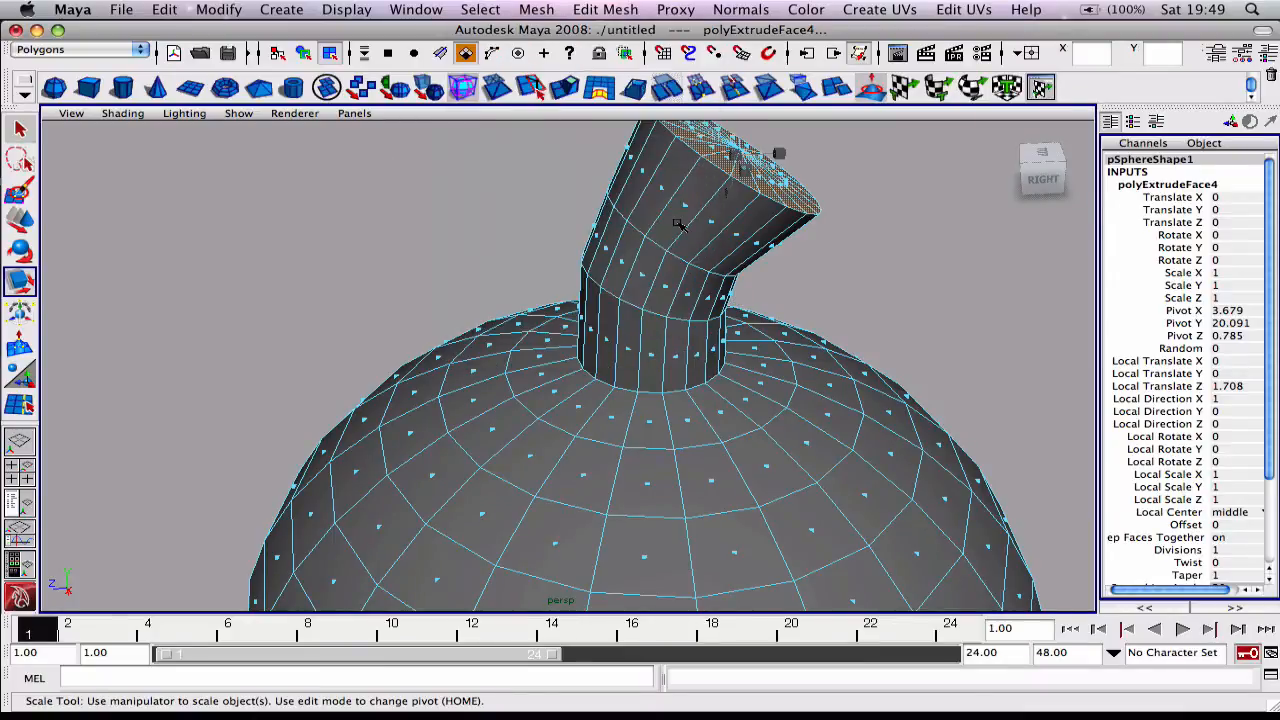
{"action": "right_click", "coordinate": [678, 224]}
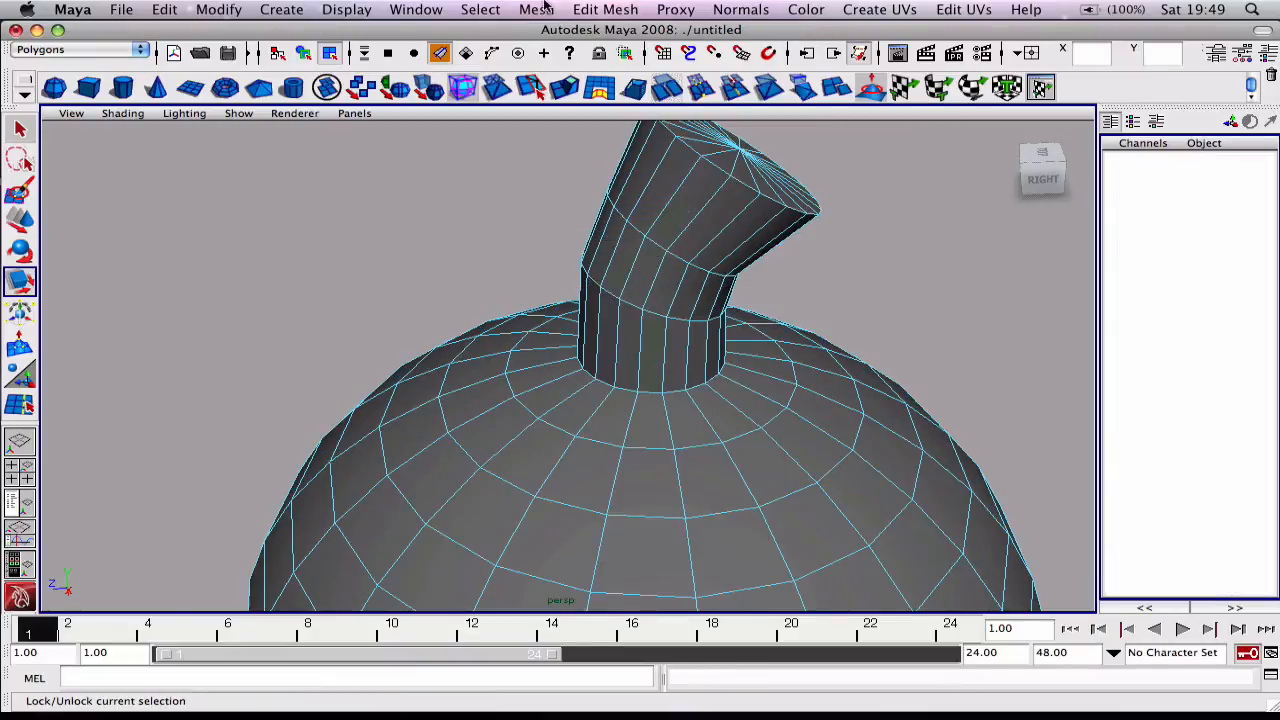
Select an edge loop on the lower stalk and scale it down to taper the stalk.
{"action": "left_click", "coordinate": [480, 8]}
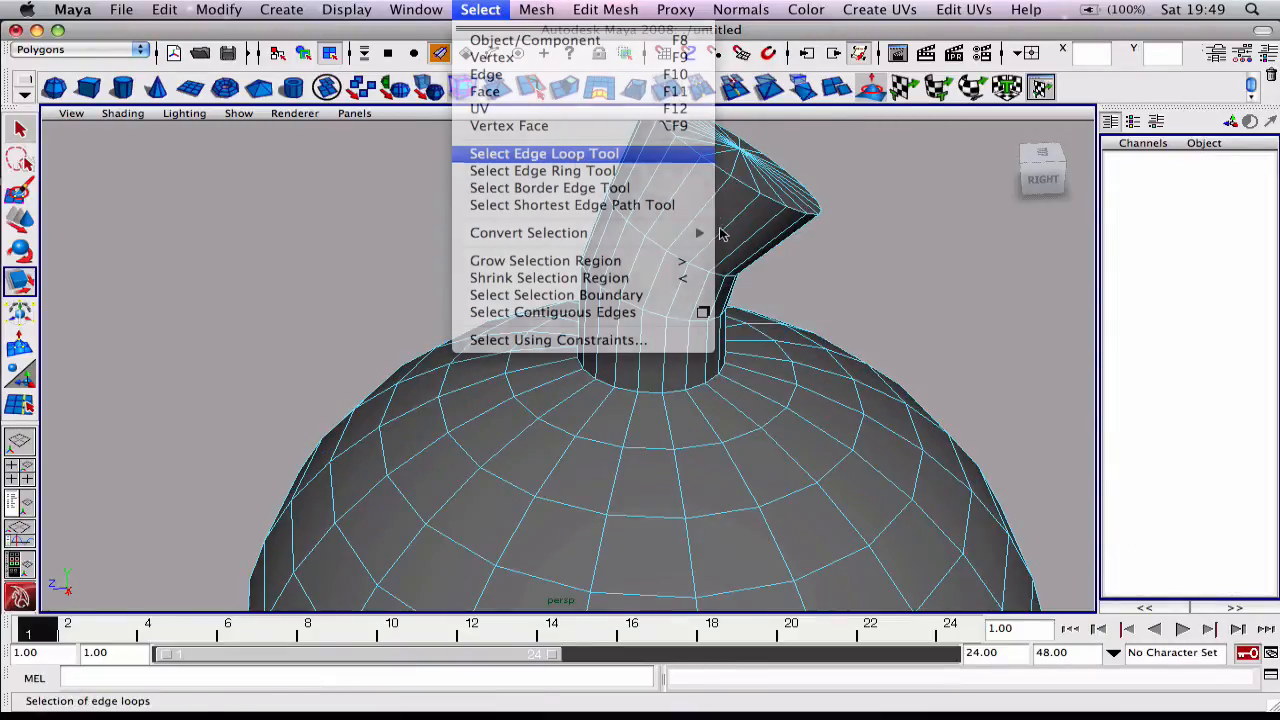
{"action": "left_click", "coordinate": [544, 152]}
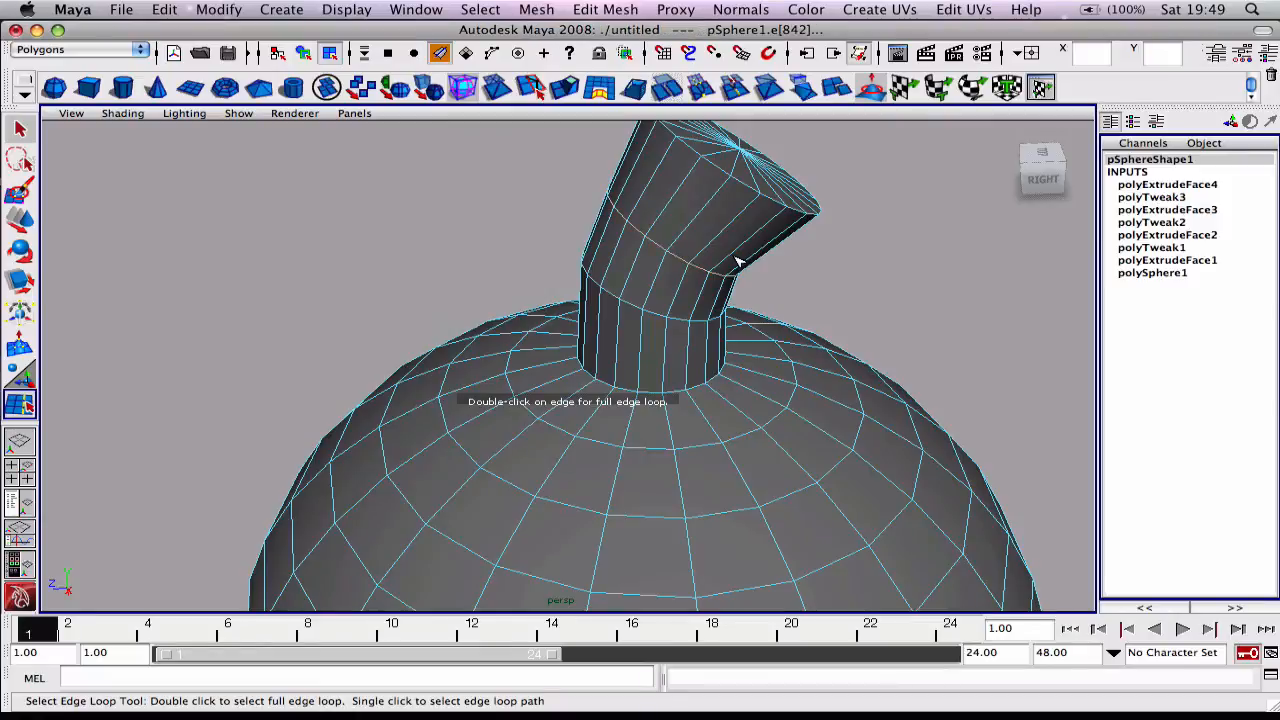
{"action": "mouse_move", "coordinate": [616, 238]}
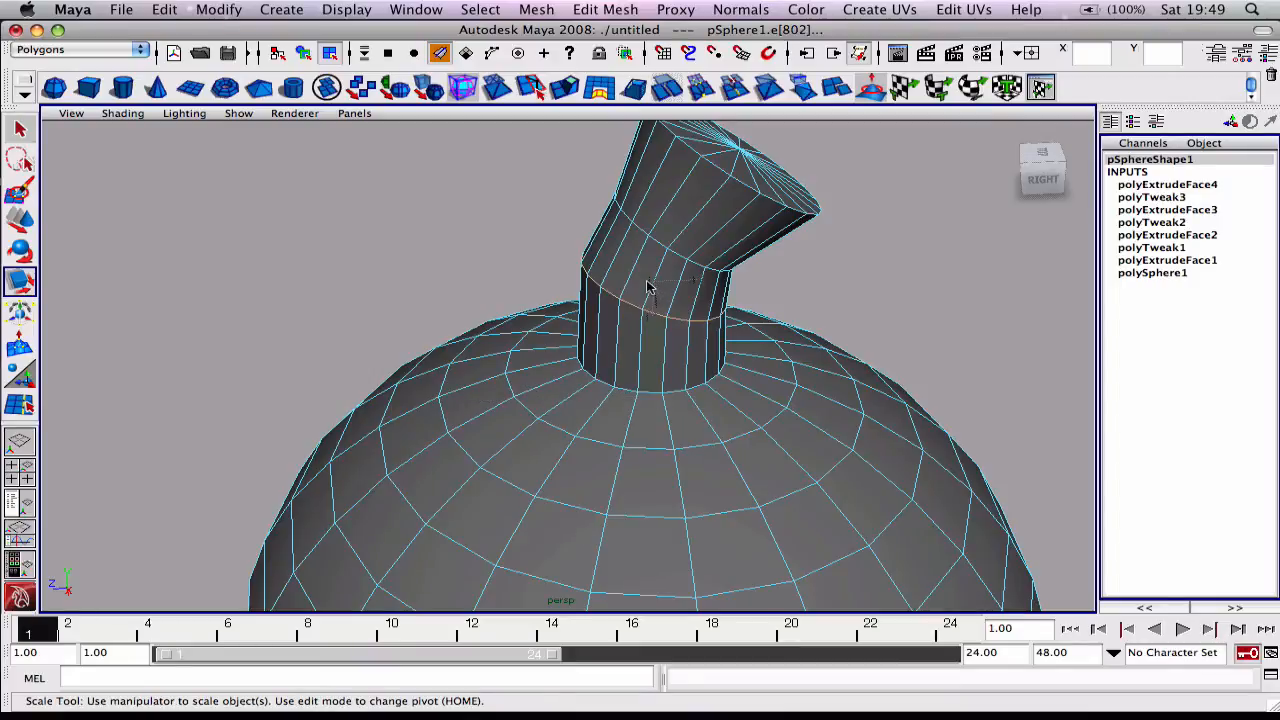
{"action": "left_click_drag", "start_coordinate": [650, 290], "coordinate": [630, 340]}
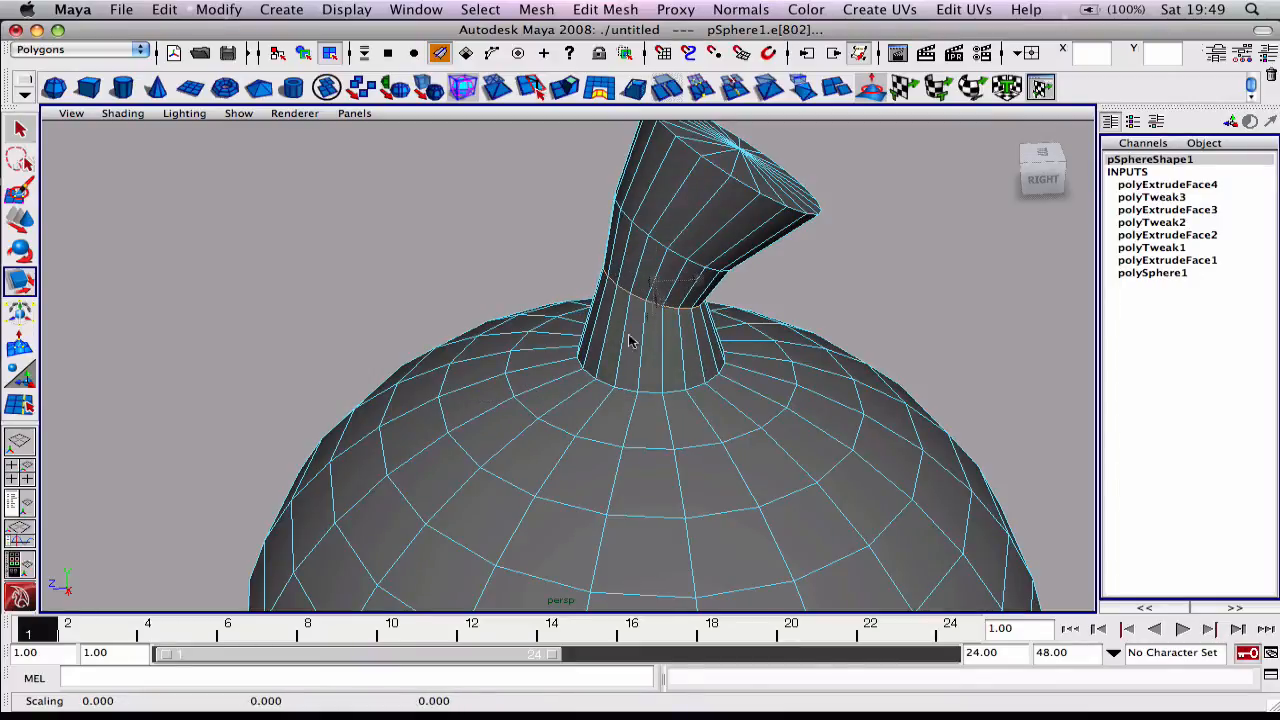